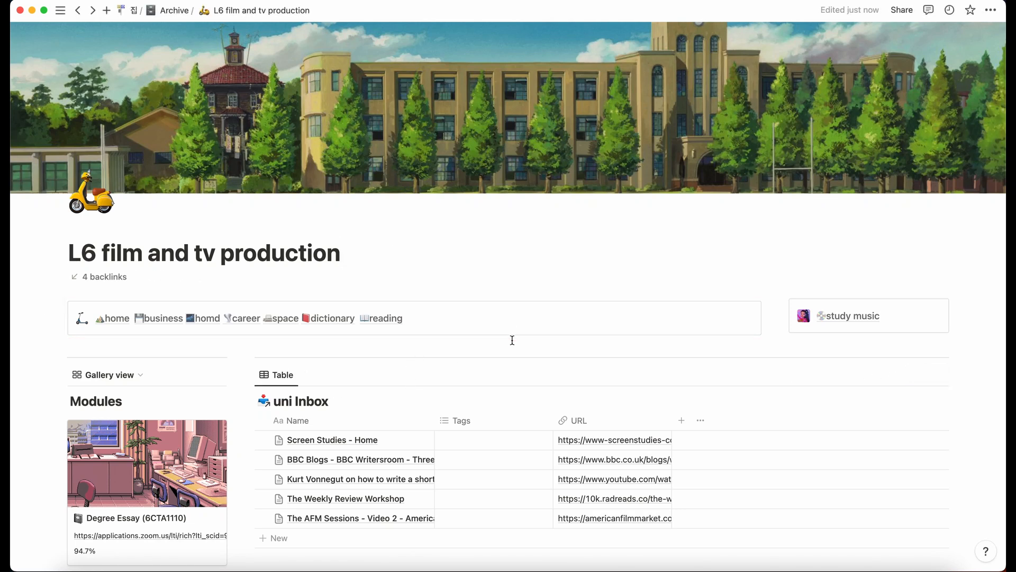
# Scroll down the L6 film and tv production page to the Modules gallery
pyautogui.scroll(-3)
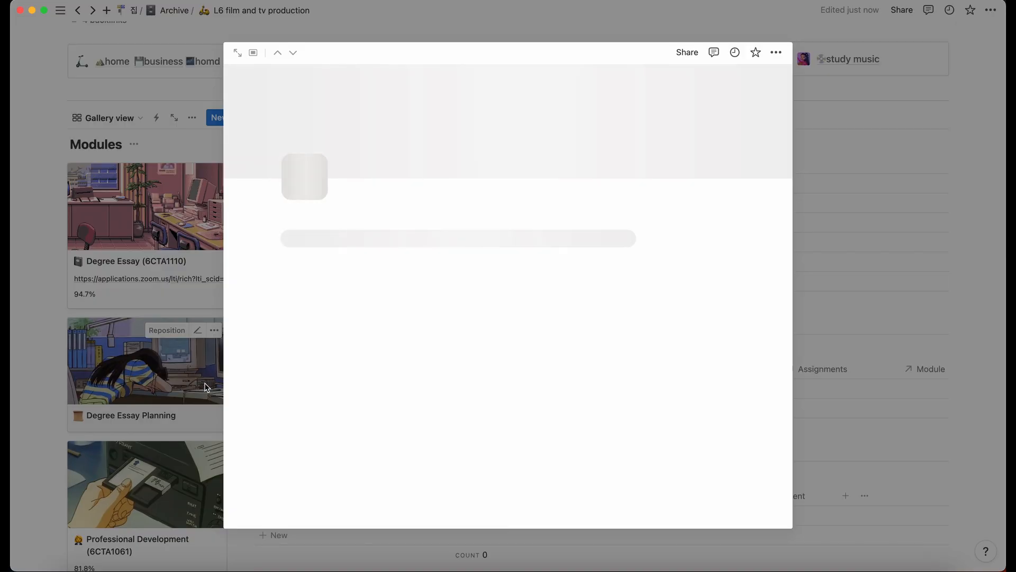
pyautogui.moveTo(705, 39)
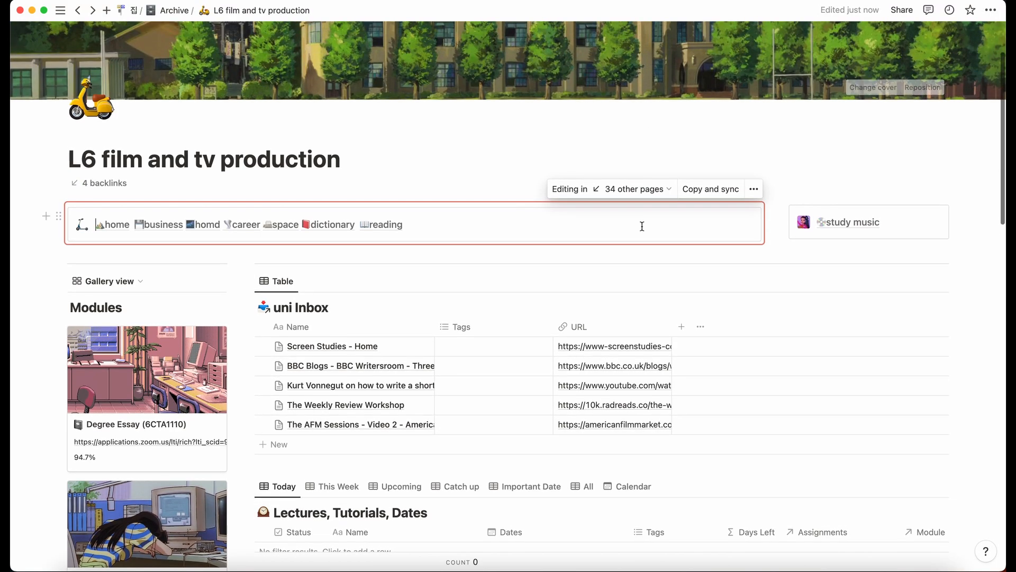
pyautogui.scroll(-3)
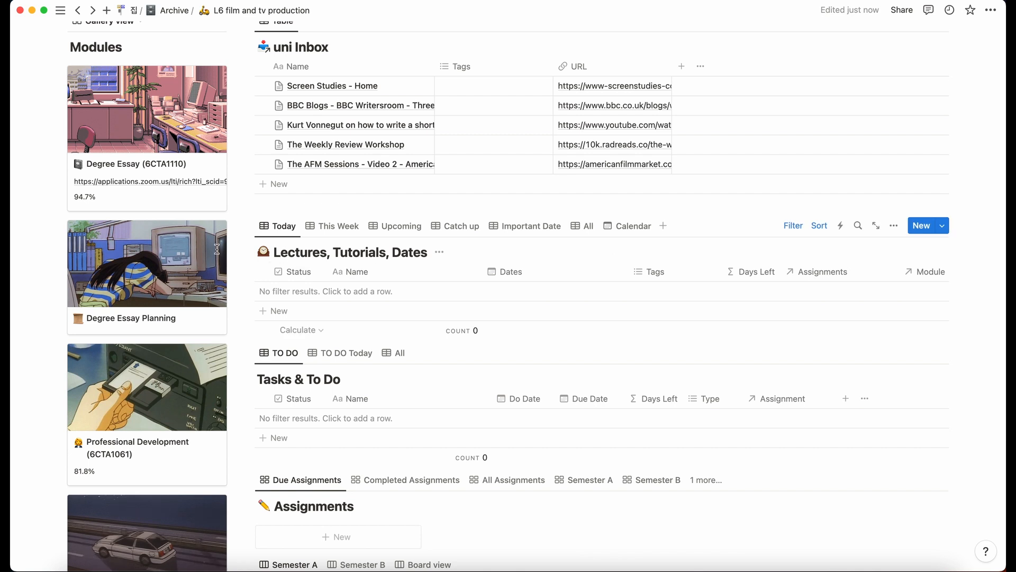
pyautogui.scroll(-3)
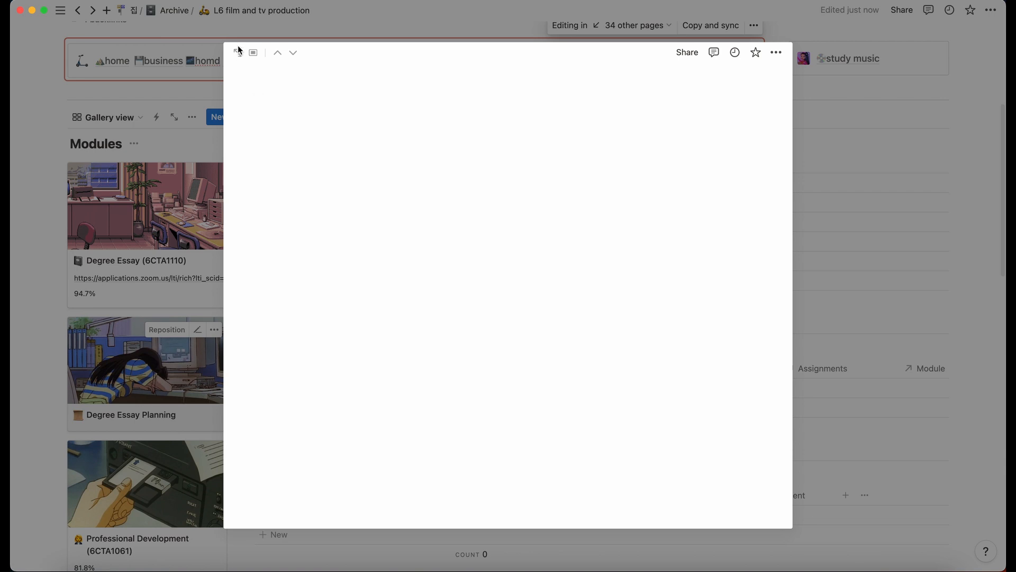
# Open Degree Essay Planning as a full page and review its properties and countdown widget
pyautogui.click(253, 53)
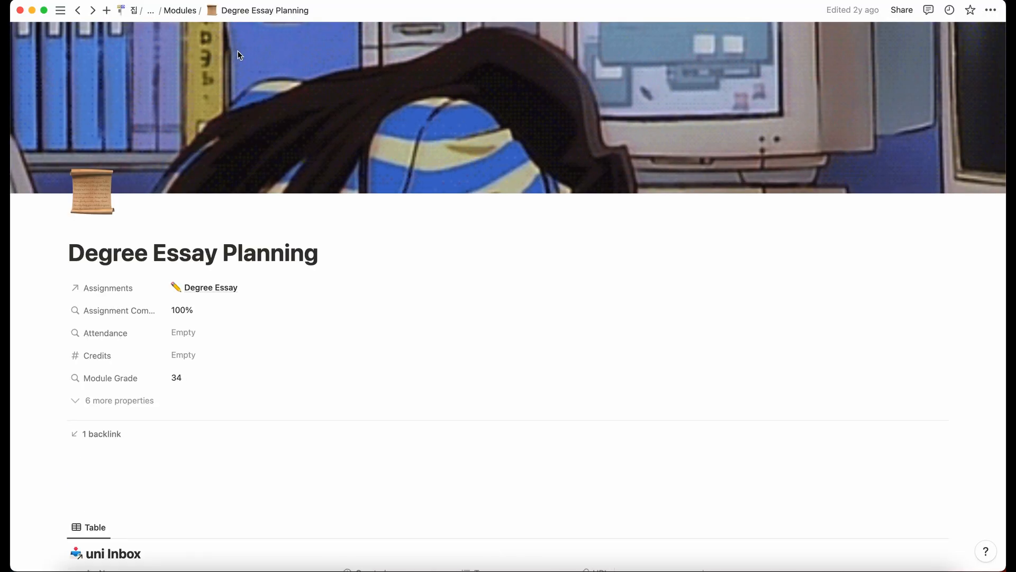
pyautogui.scroll(-3)
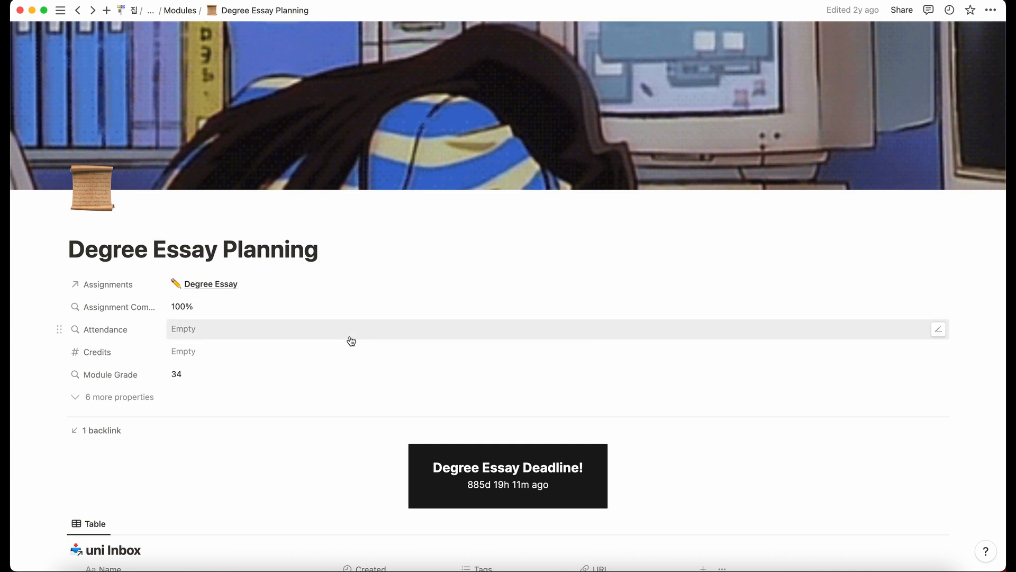
pyautogui.scroll(-3)
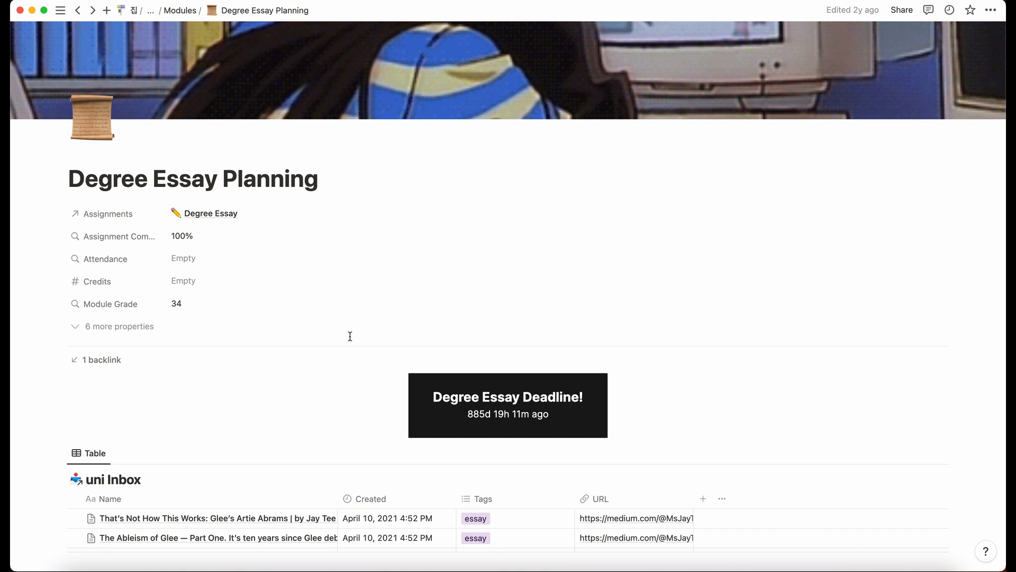
pyautogui.scroll(-3)
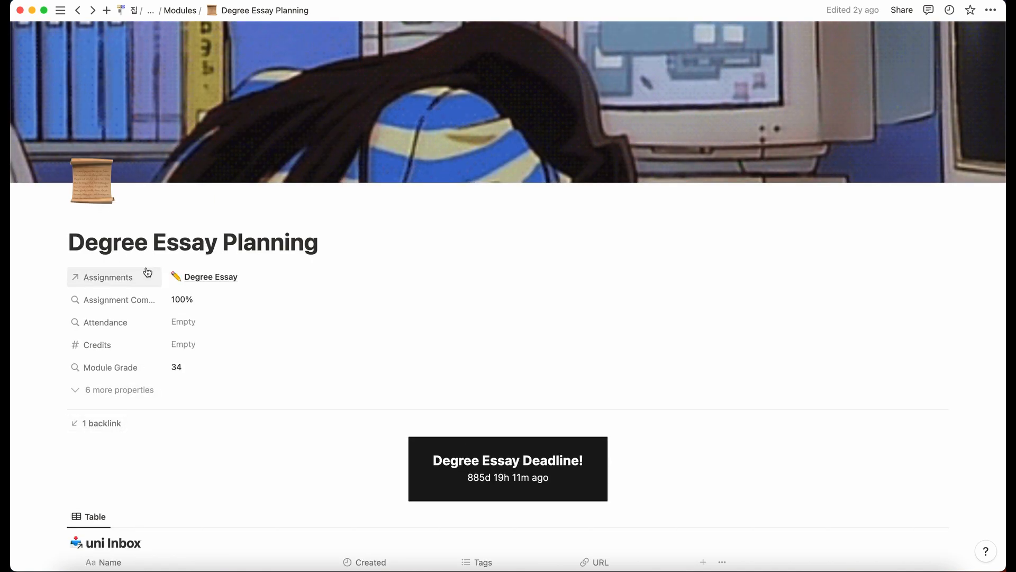
# Scroll through the uni Inbox sources table and lectures list
pyautogui.click(119, 389)
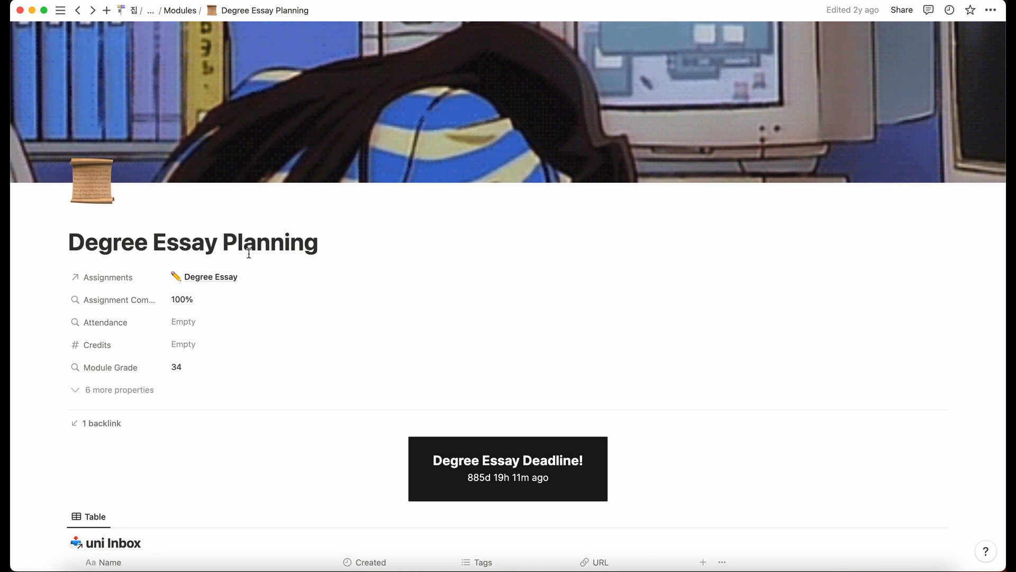
pyautogui.scroll(-3)
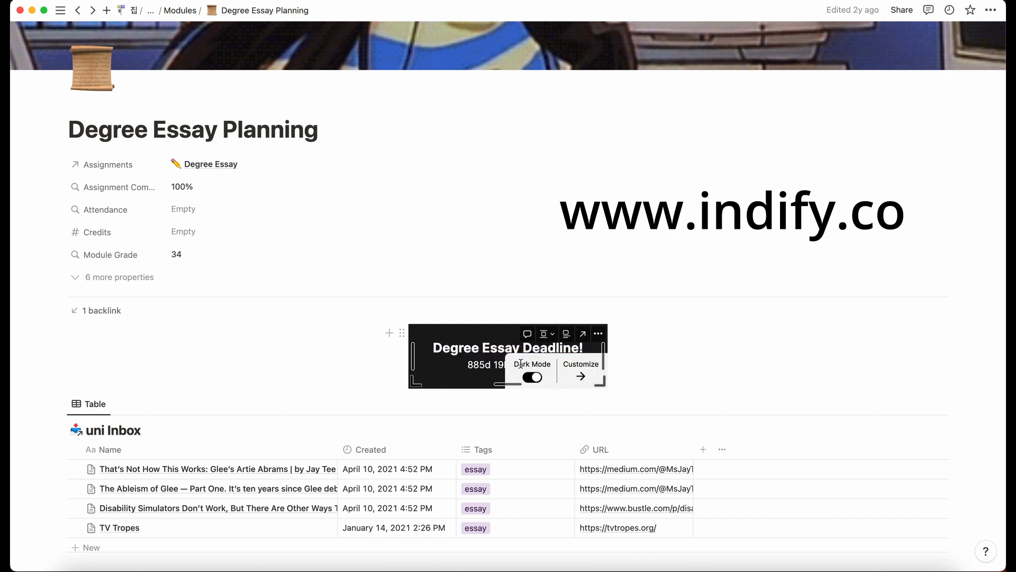
pyautogui.scroll(-3)
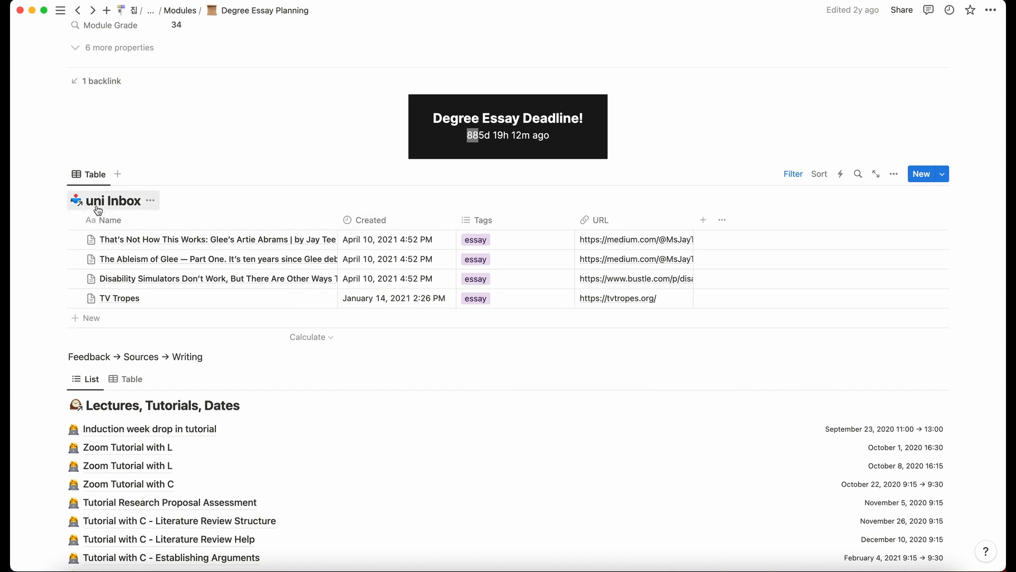
pyautogui.moveTo(119, 205)
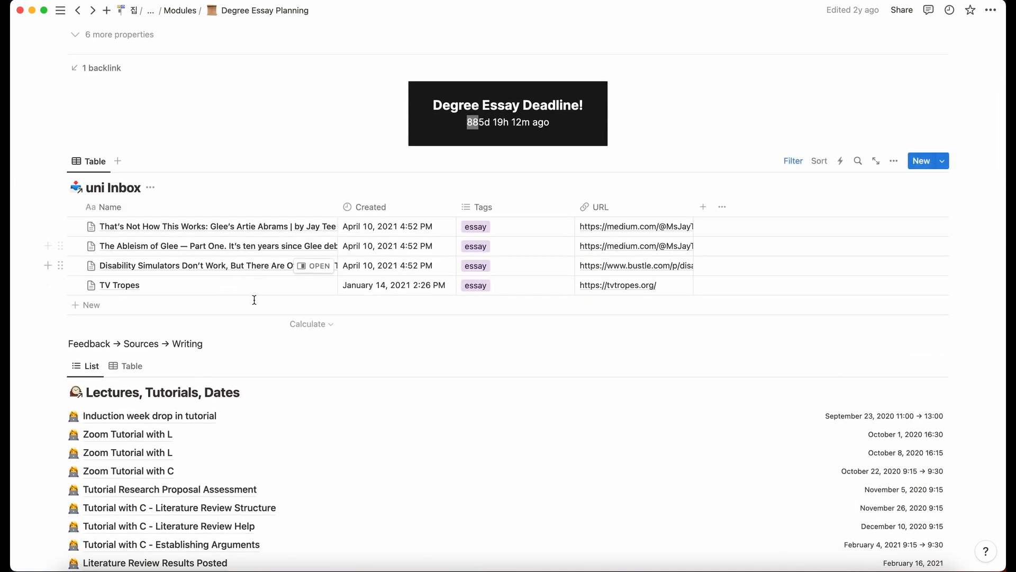
pyautogui.scroll(-3)
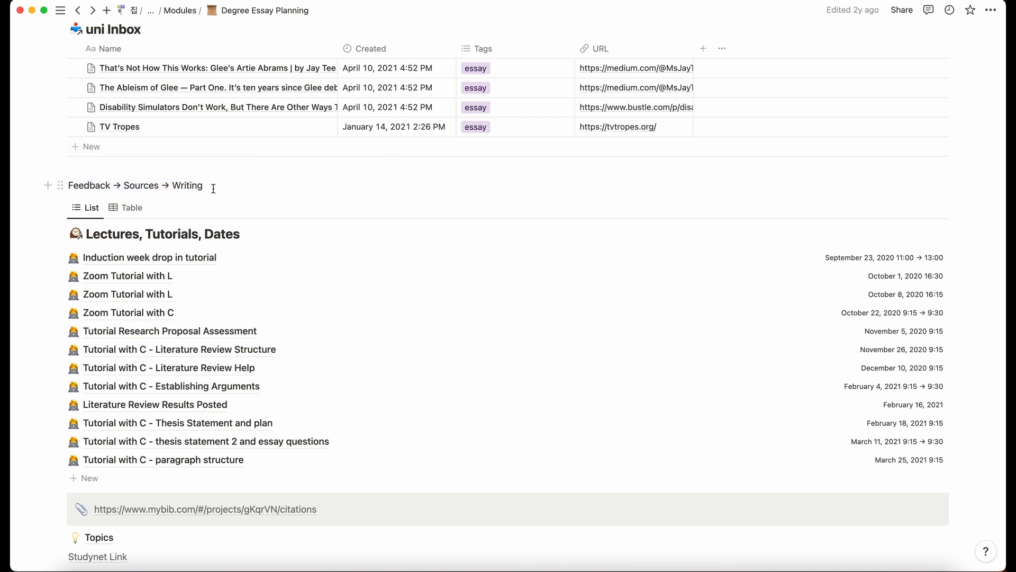
pyautogui.scroll(-3)
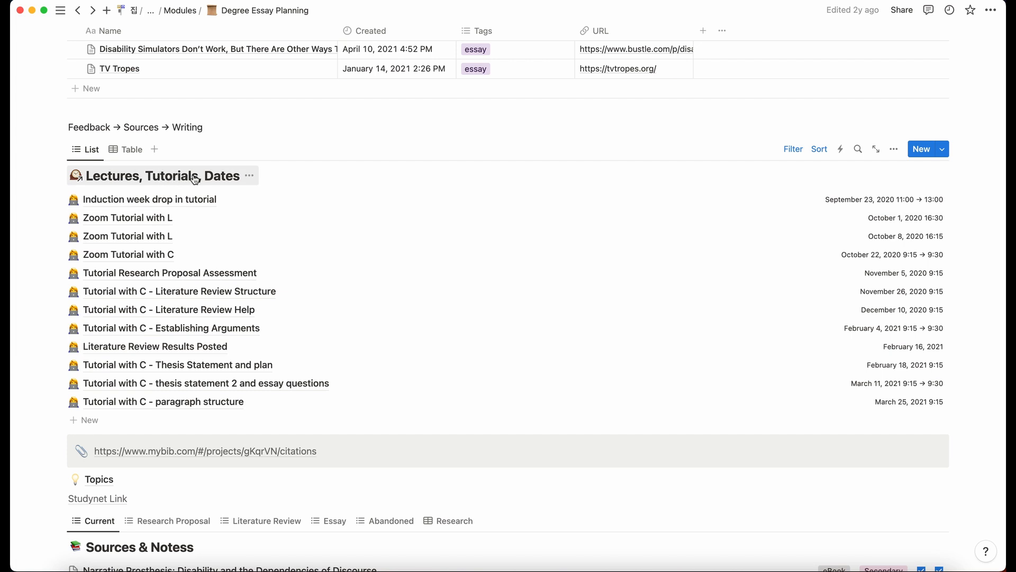
pyautogui.moveTo(216, 181)
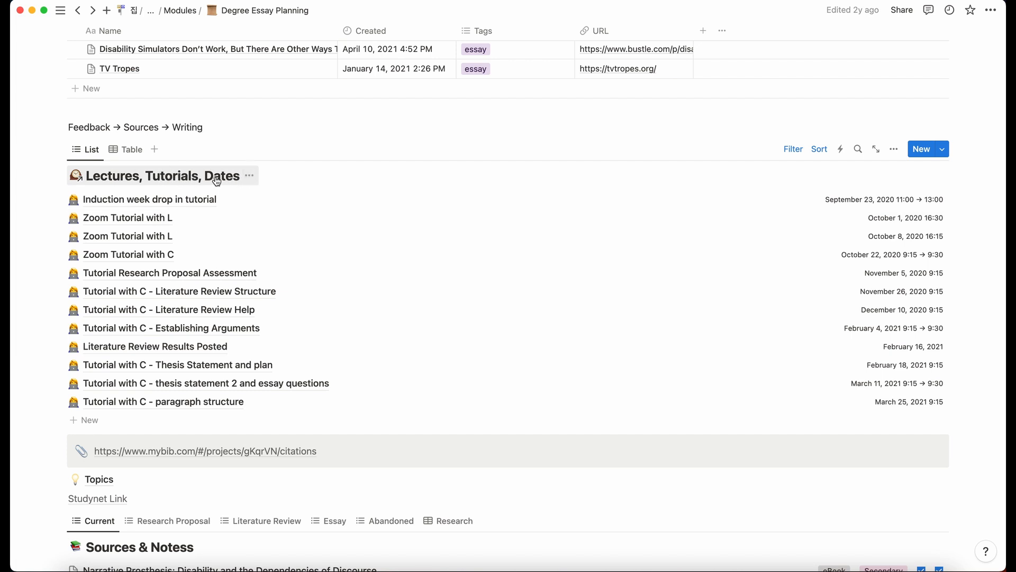
pyautogui.moveTo(821, 158)
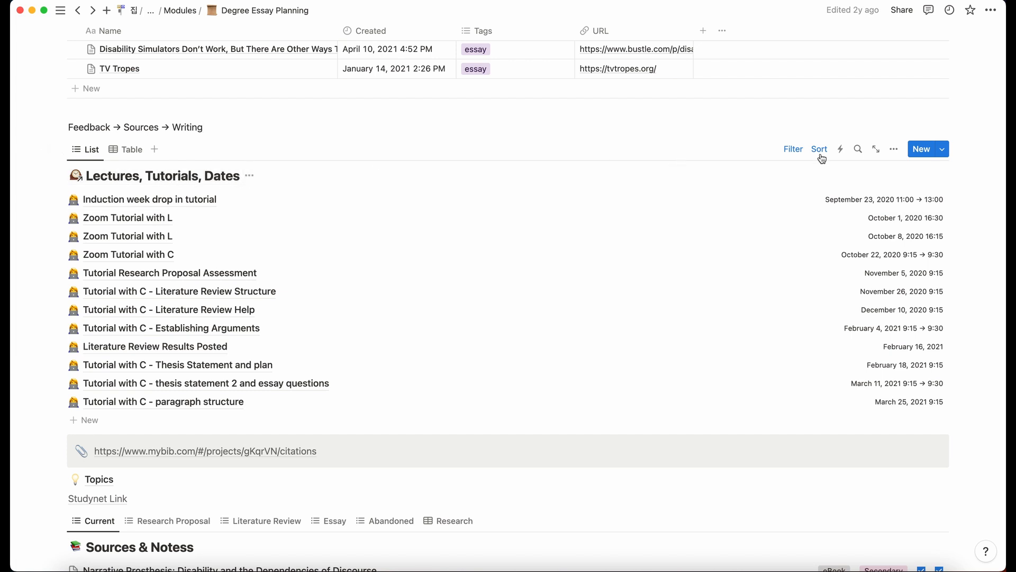
# Reveal the Dates sort and the two filter rules: Module Degree Essay, Tags Tutorial
pyautogui.click(818, 148)
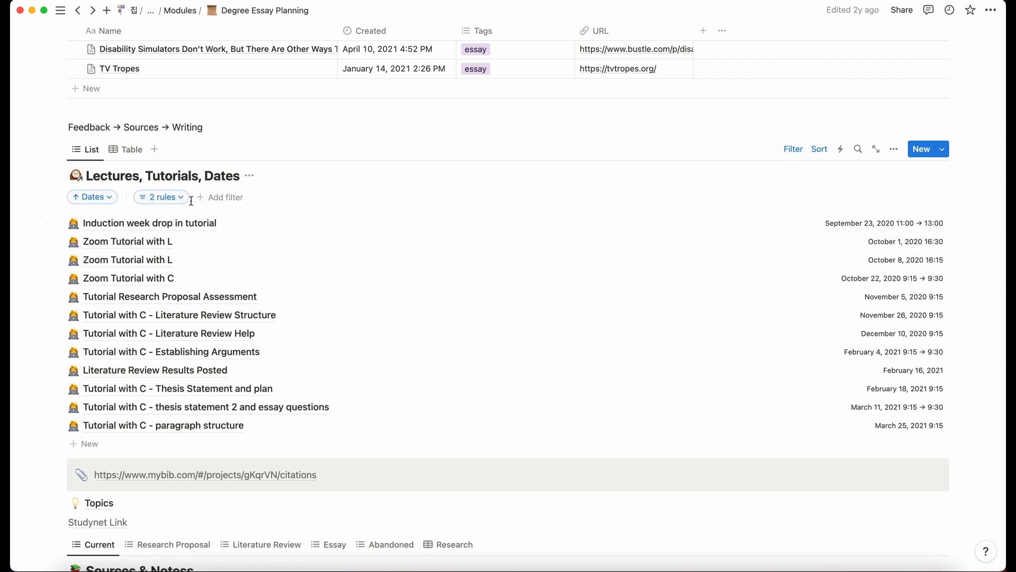
pyautogui.click(160, 197)
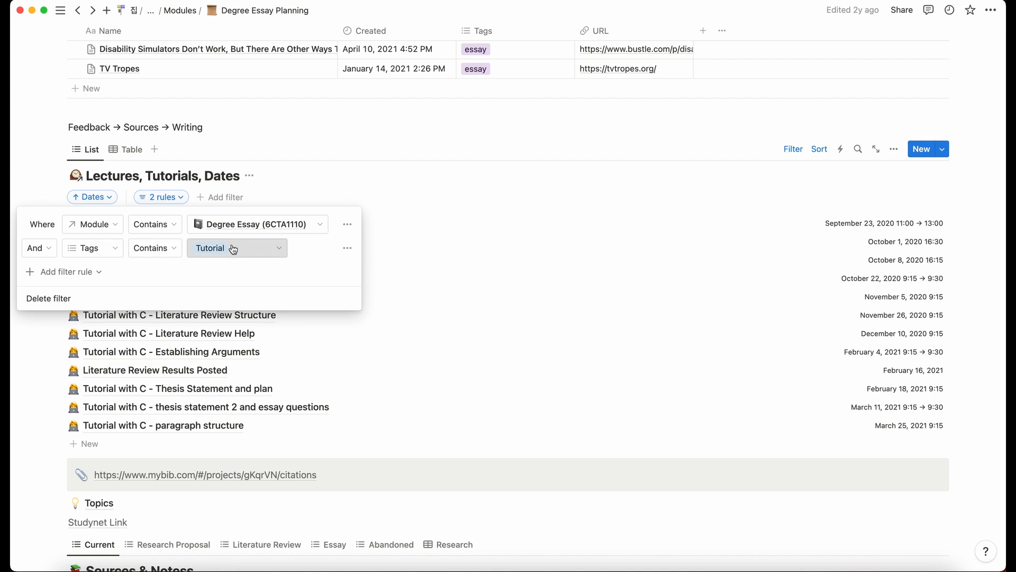
pyautogui.click(233, 248)
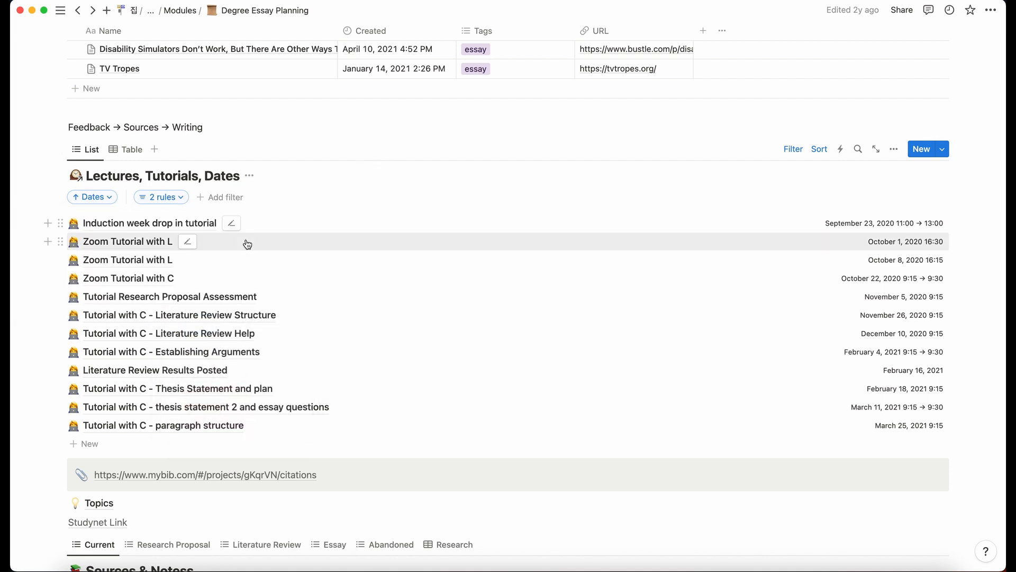
pyautogui.moveTo(270, 388)
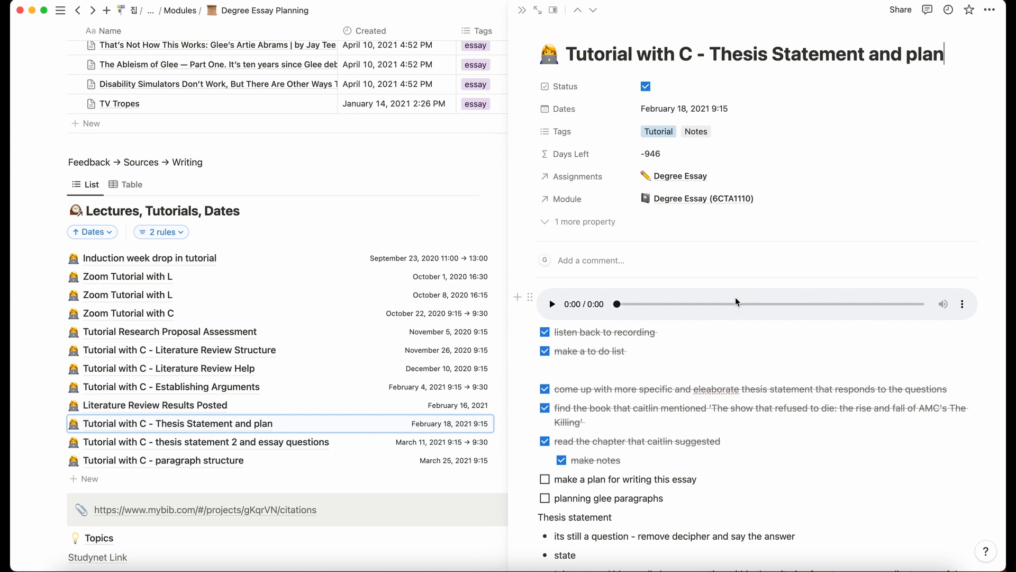
# Scroll the Thesis Statement and plan tutorial notes and play the attached audio recording
pyautogui.scroll(-3)
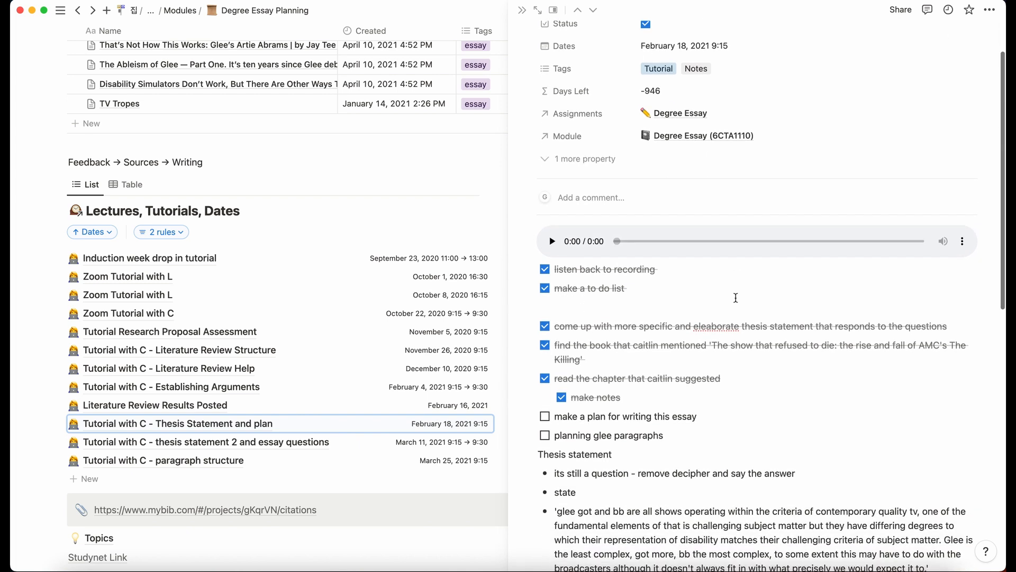
pyautogui.moveTo(630, 251)
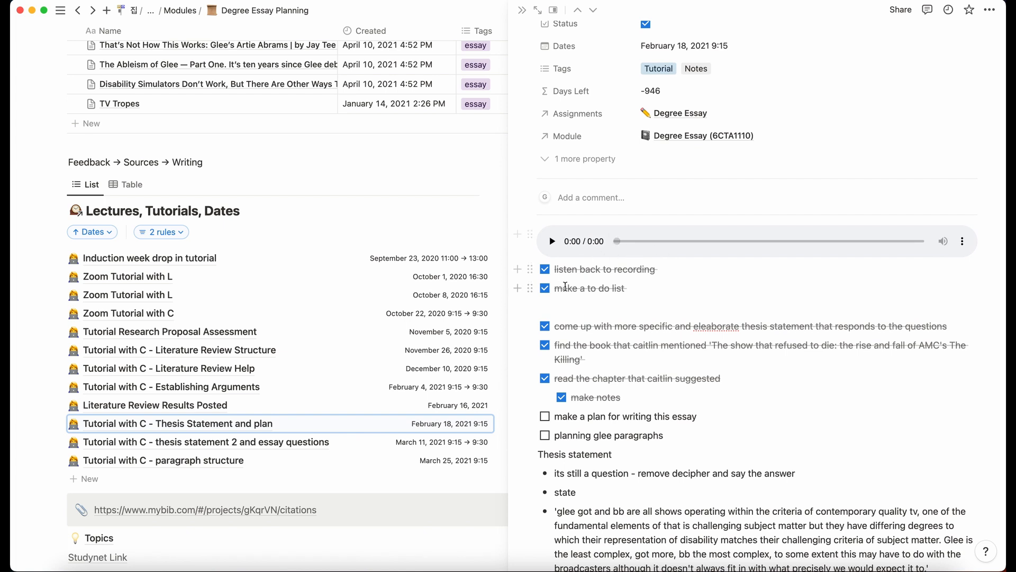
pyautogui.scroll(-3)
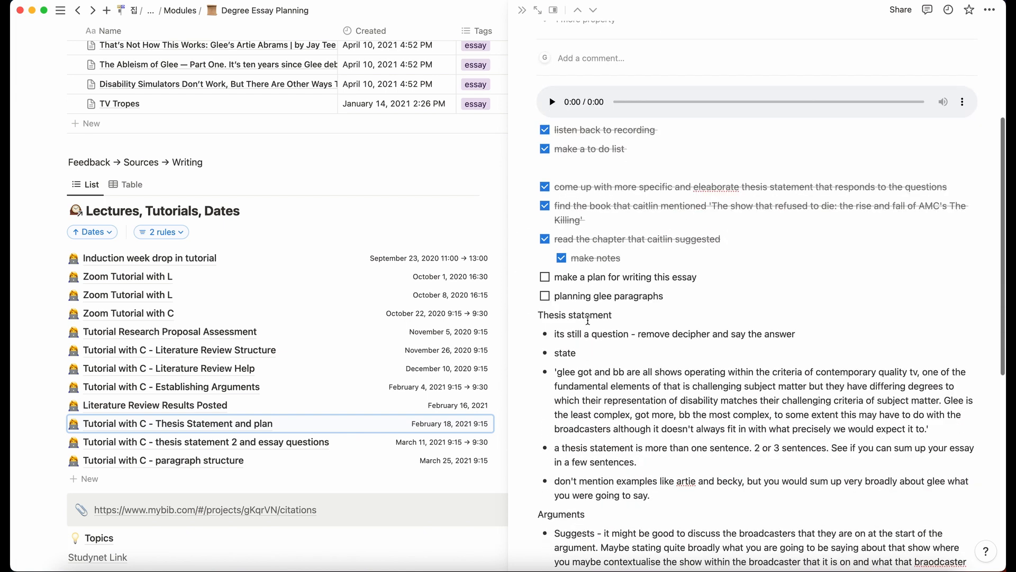
pyautogui.scroll(-3)
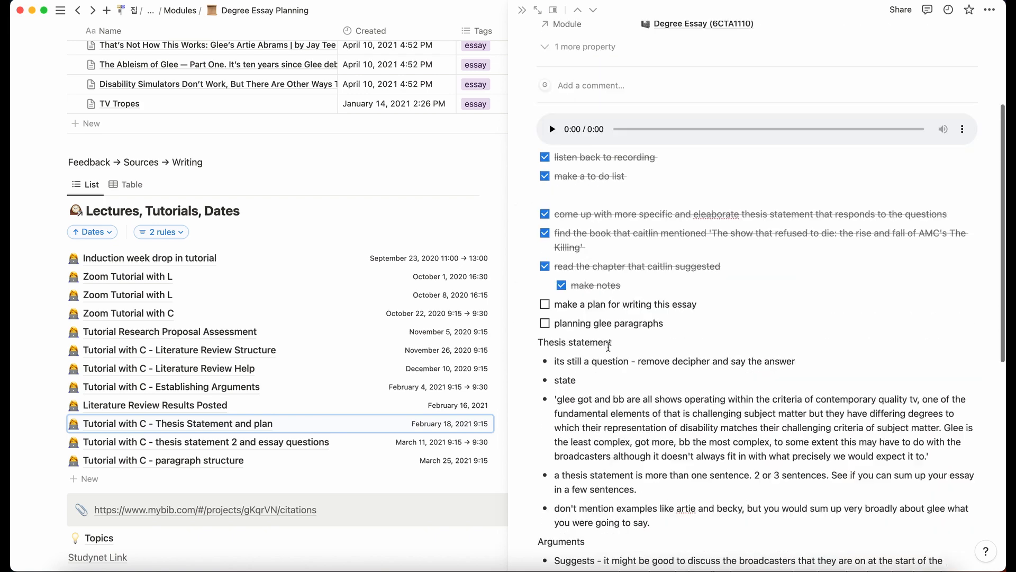
pyautogui.scroll(-3)
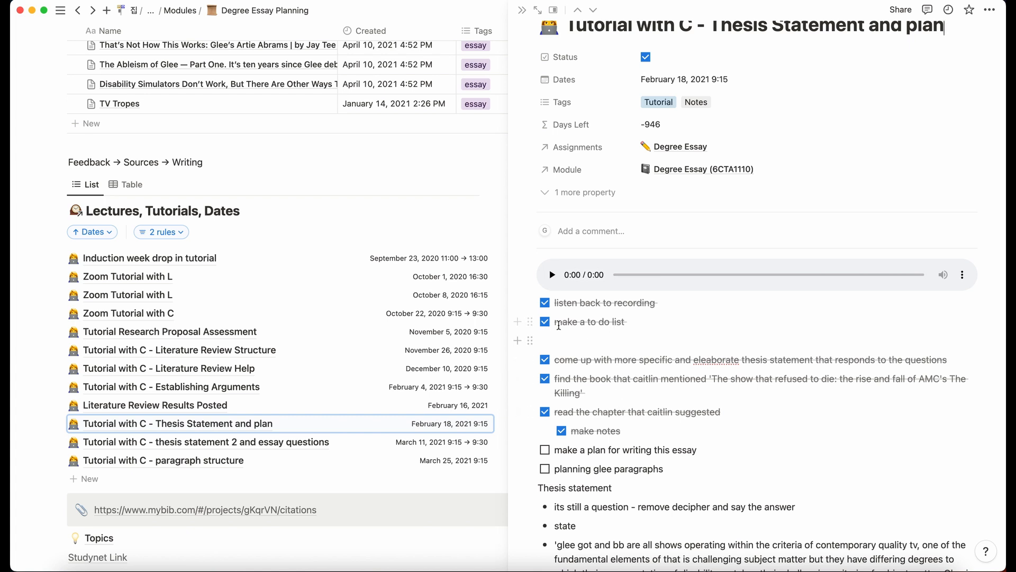
pyautogui.doubleClick(590, 322)
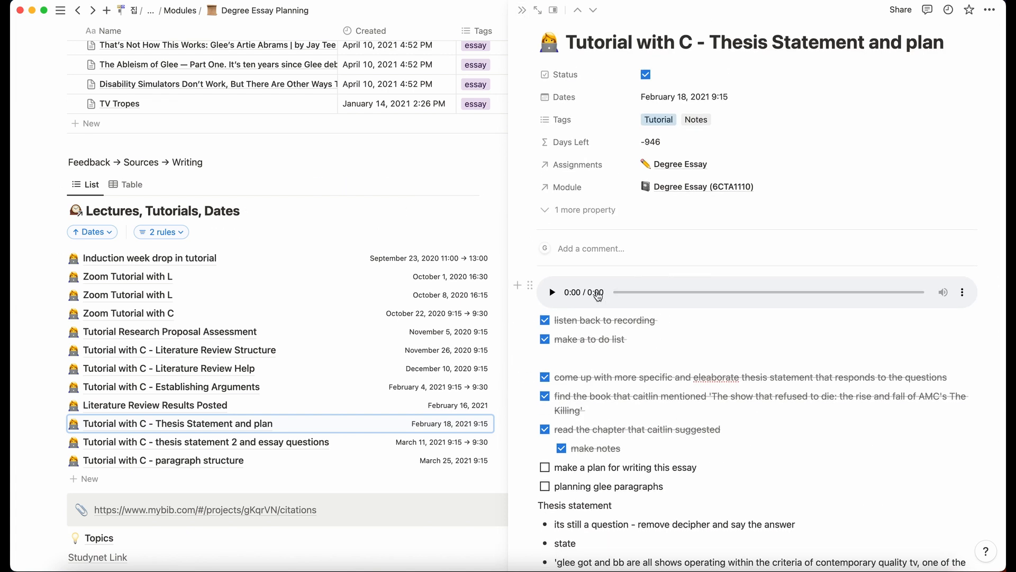
pyautogui.click(551, 292)
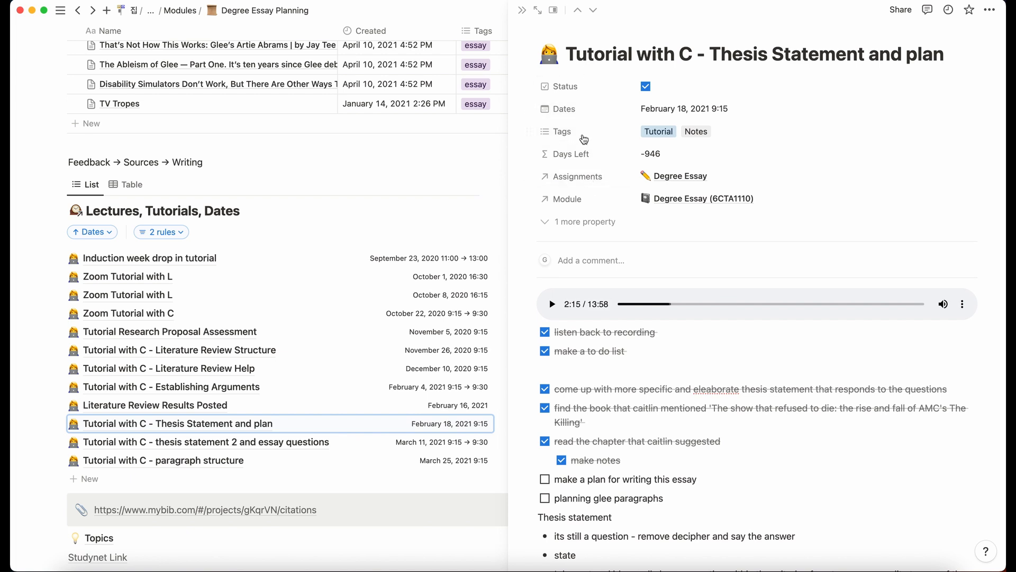
pyautogui.moveTo(599, 224)
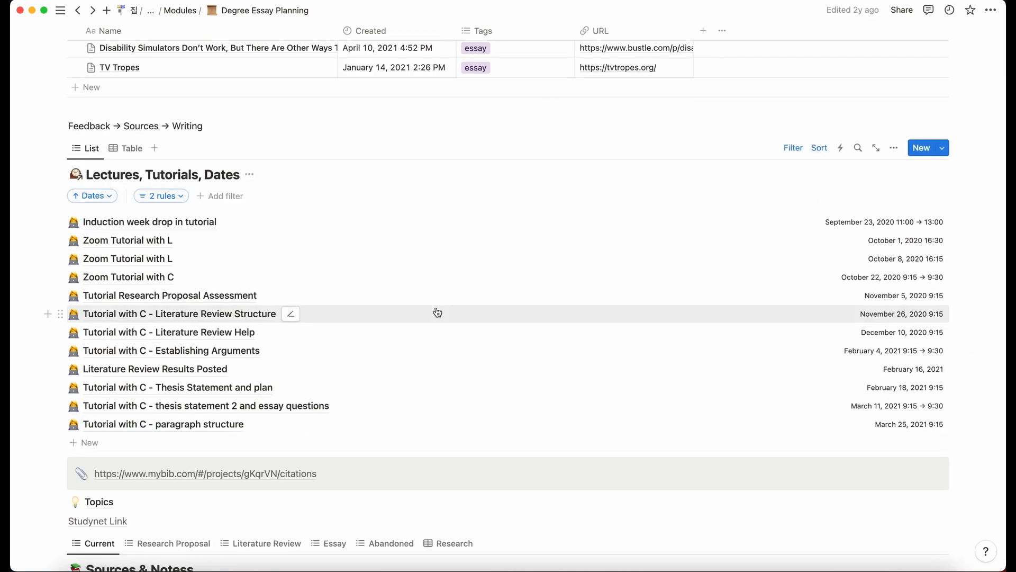
pyautogui.scroll(-3)
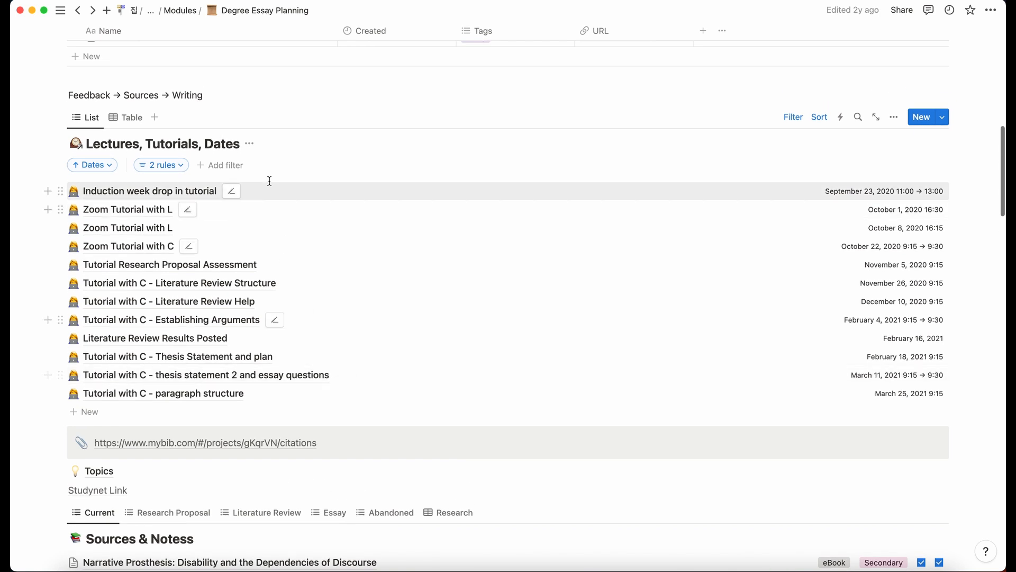
pyautogui.moveTo(258, 399)
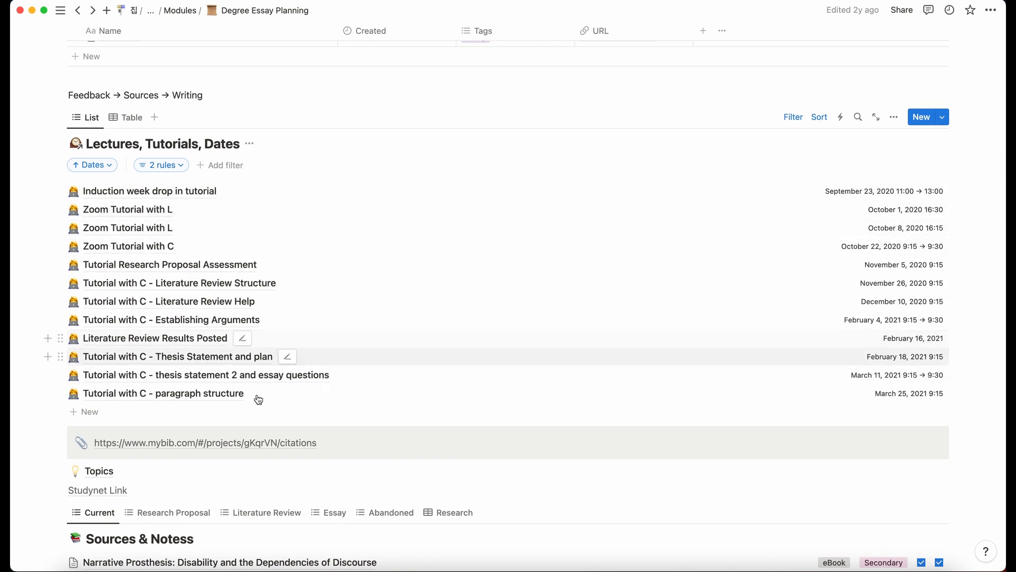
pyautogui.moveTo(281, 266)
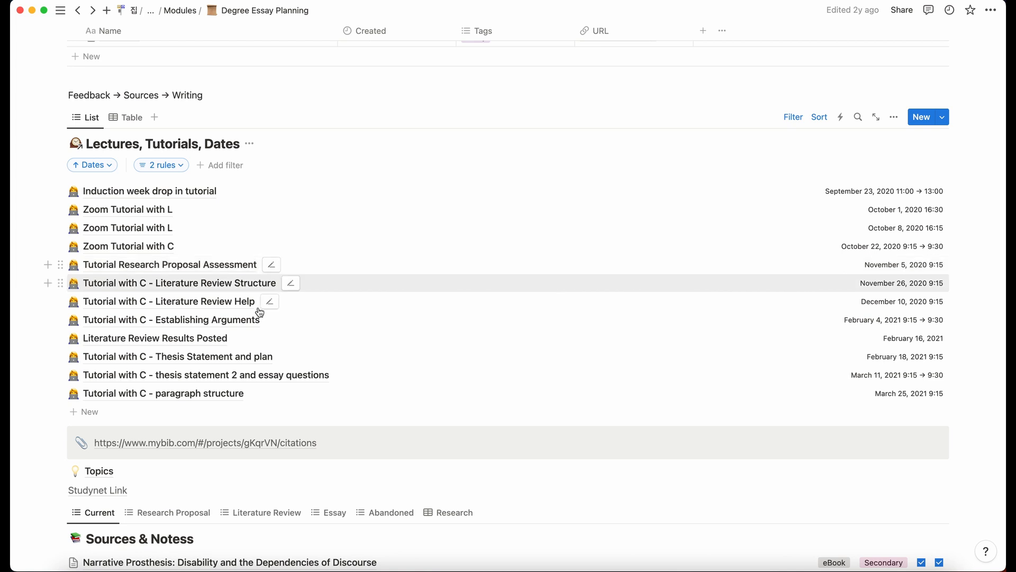
pyautogui.moveTo(303, 247)
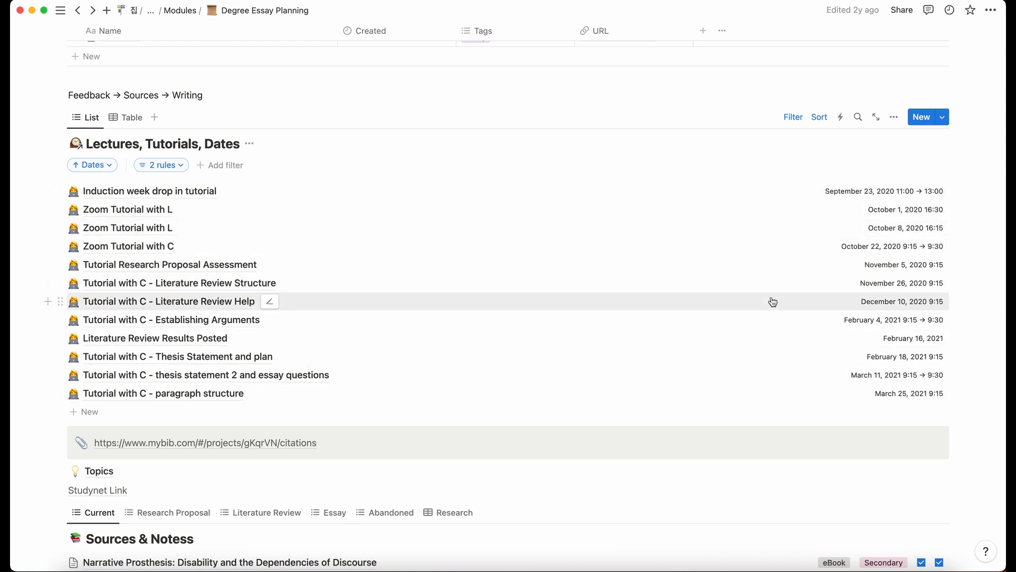
pyautogui.scroll(-3)
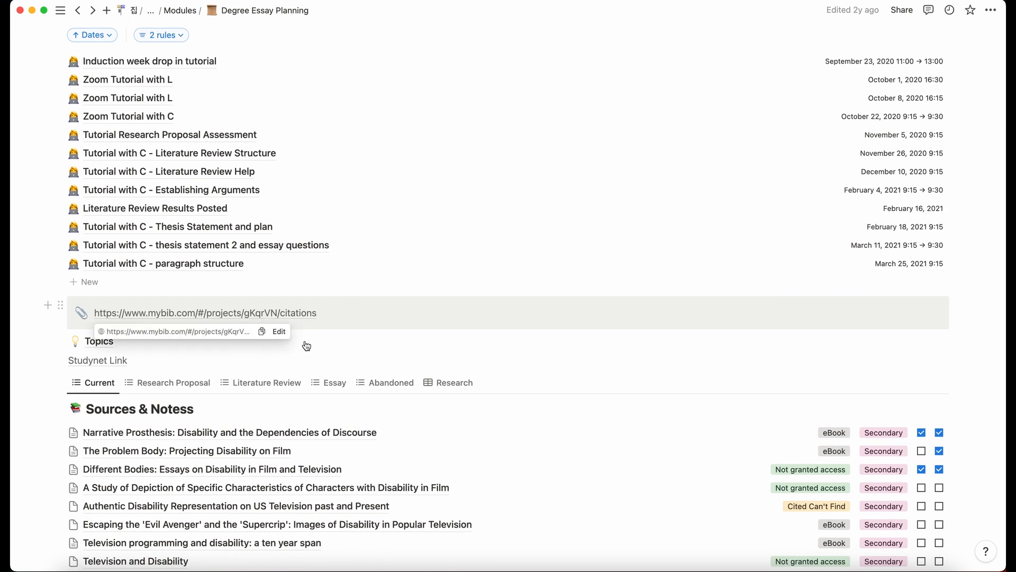
pyautogui.moveTo(323, 316)
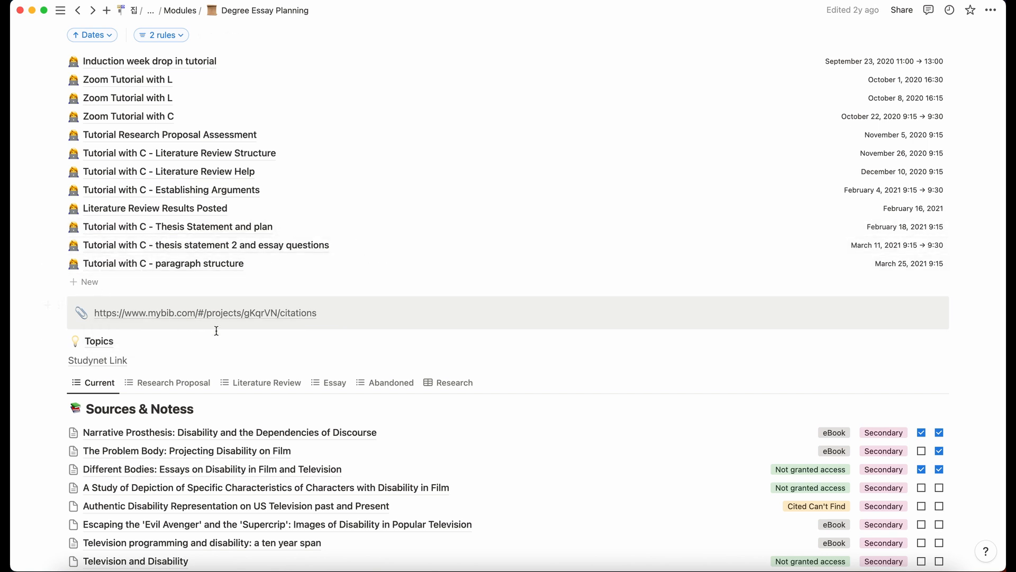
pyautogui.moveTo(247, 318)
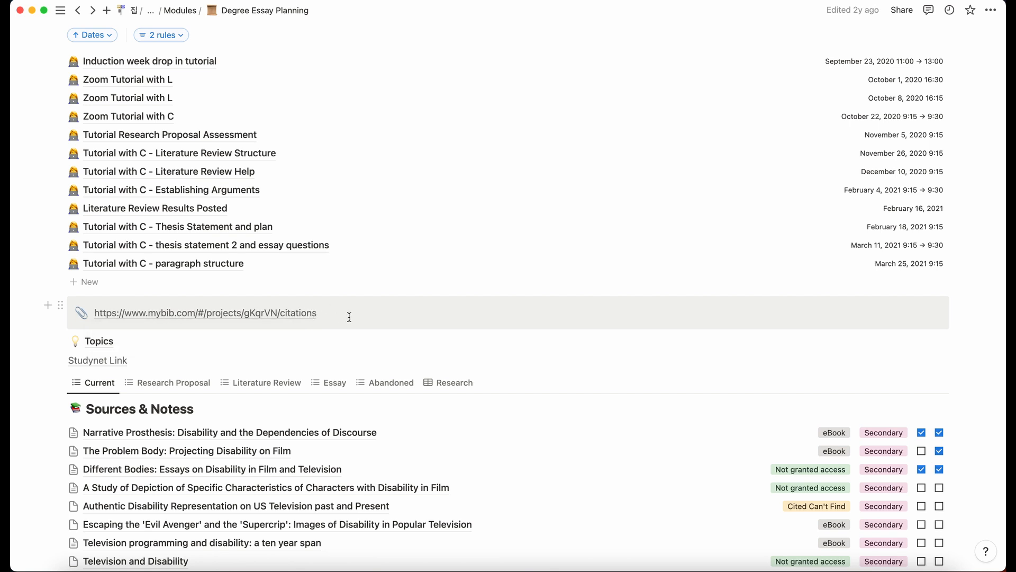
pyautogui.scroll(-3)
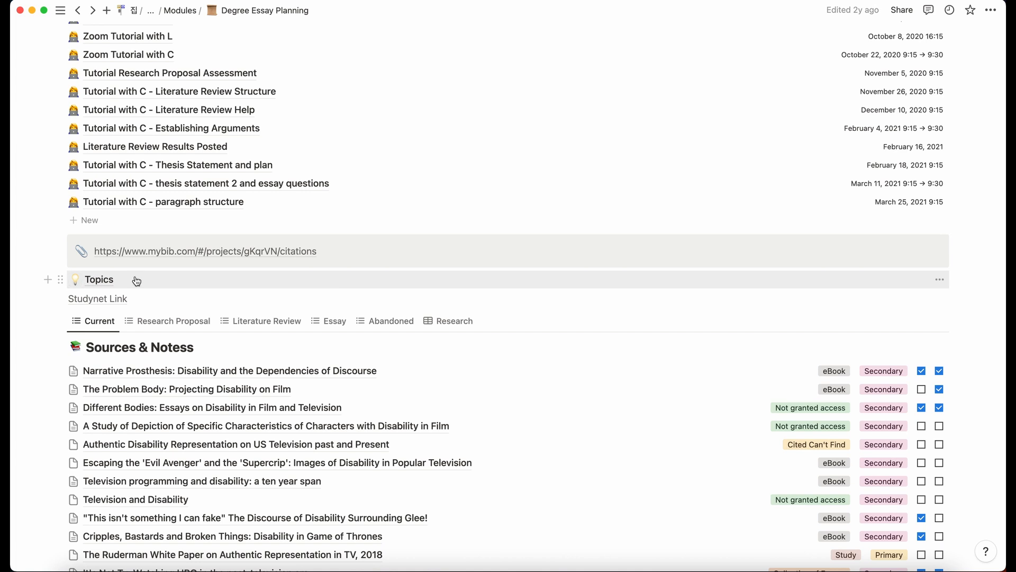
pyautogui.moveTo(104, 281)
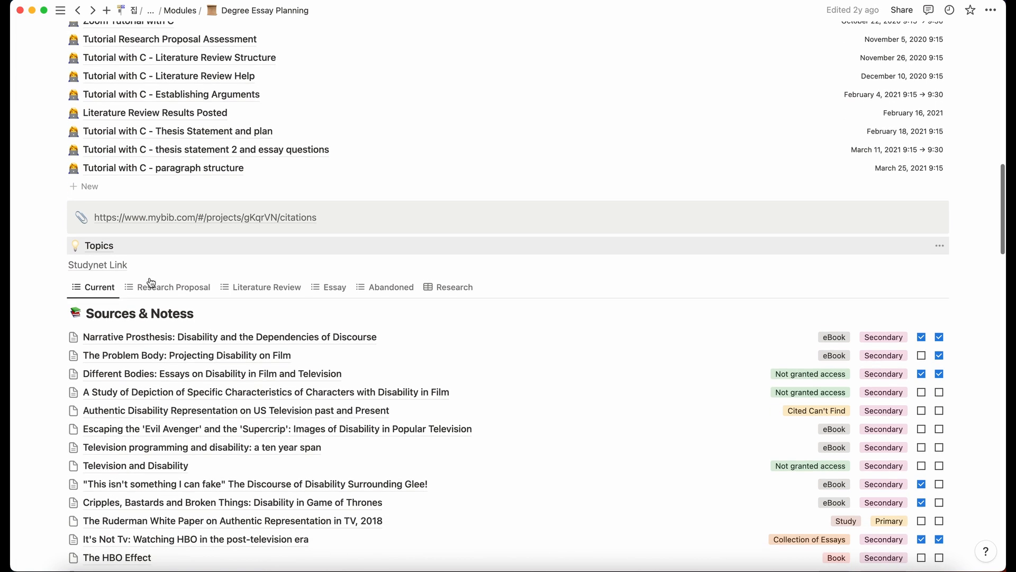
pyautogui.scroll(-3)
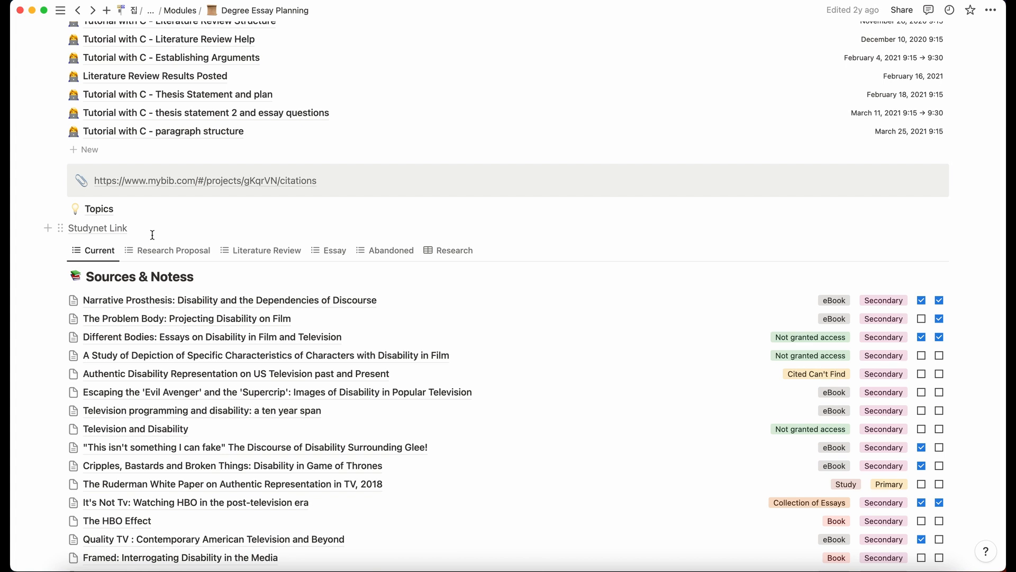
pyautogui.moveTo(146, 279)
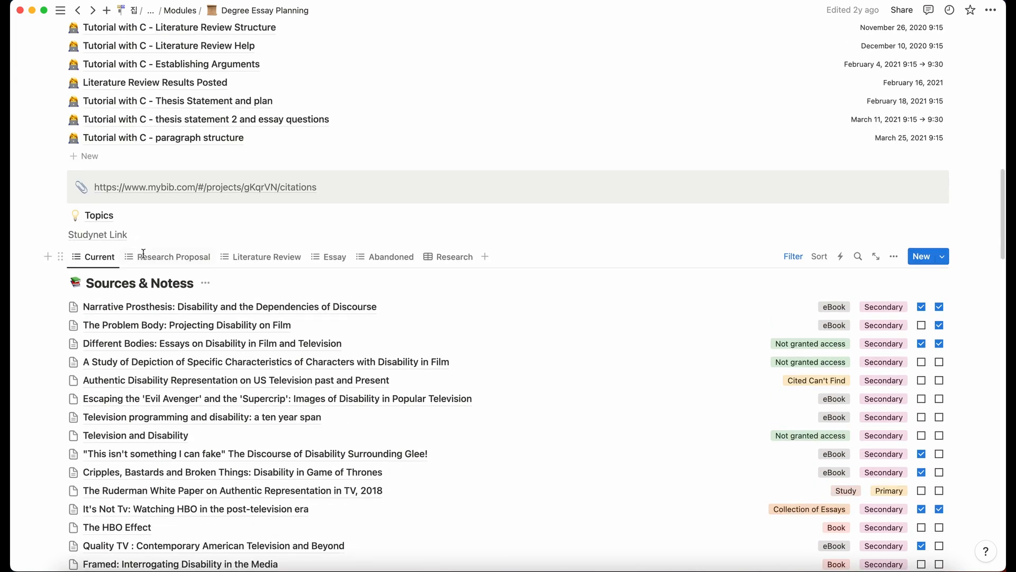
pyautogui.scroll(-3)
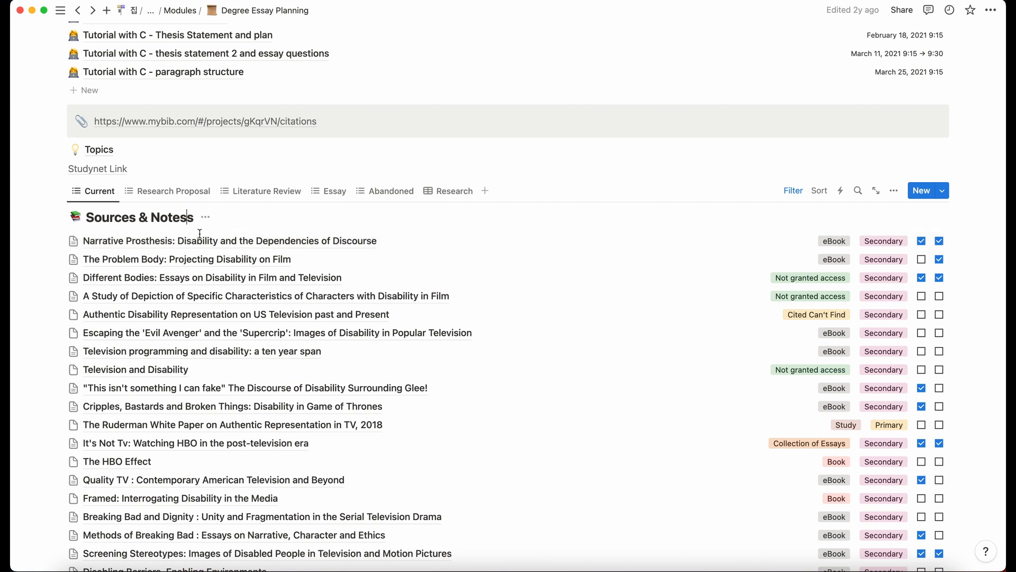
pyautogui.scroll(-3)
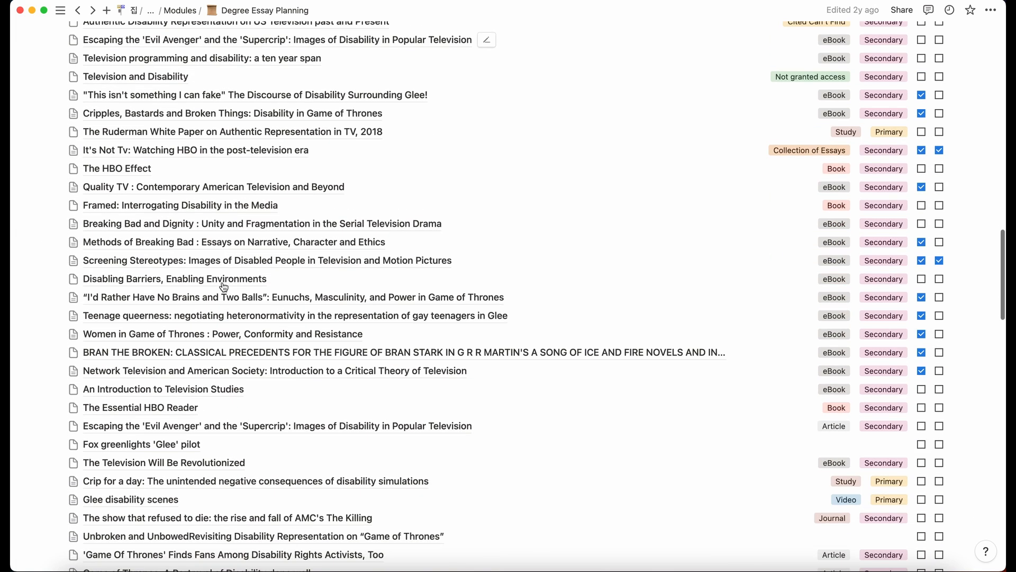
pyautogui.scroll(-3)
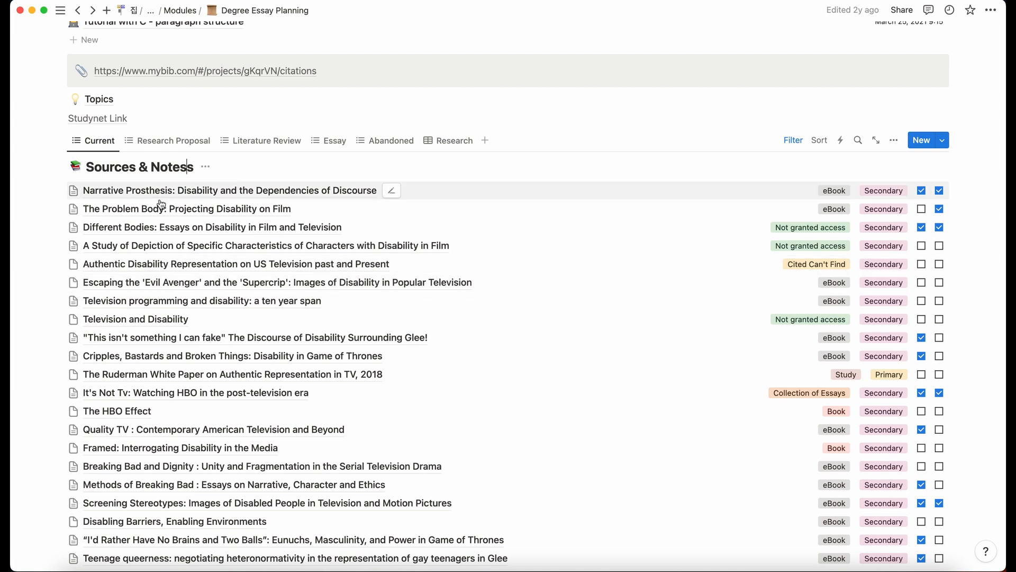
# Open the Narrative Prosthesis source and review its Type options and Drafts relation
pyautogui.click(391, 189)
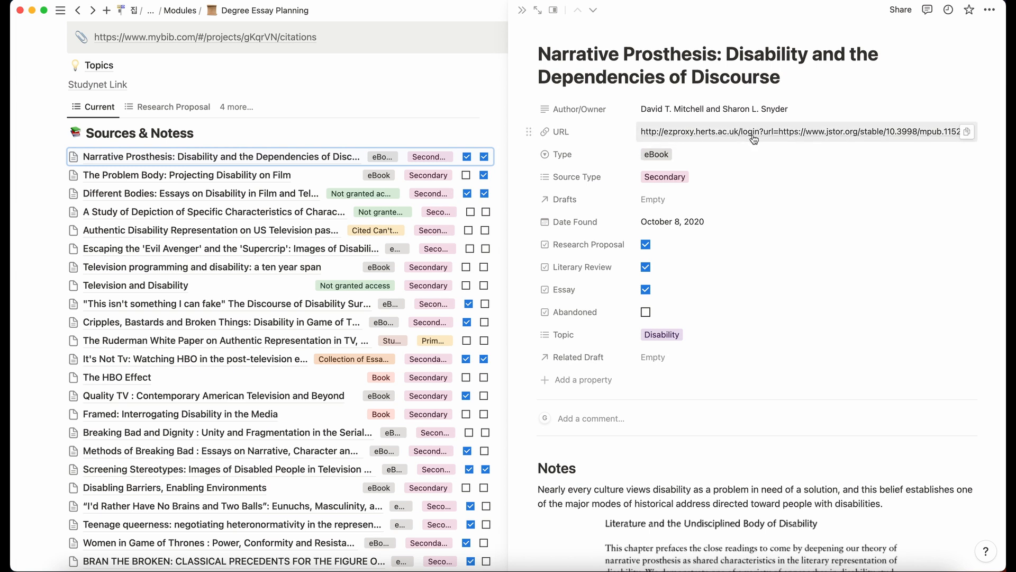
pyautogui.moveTo(753, 139)
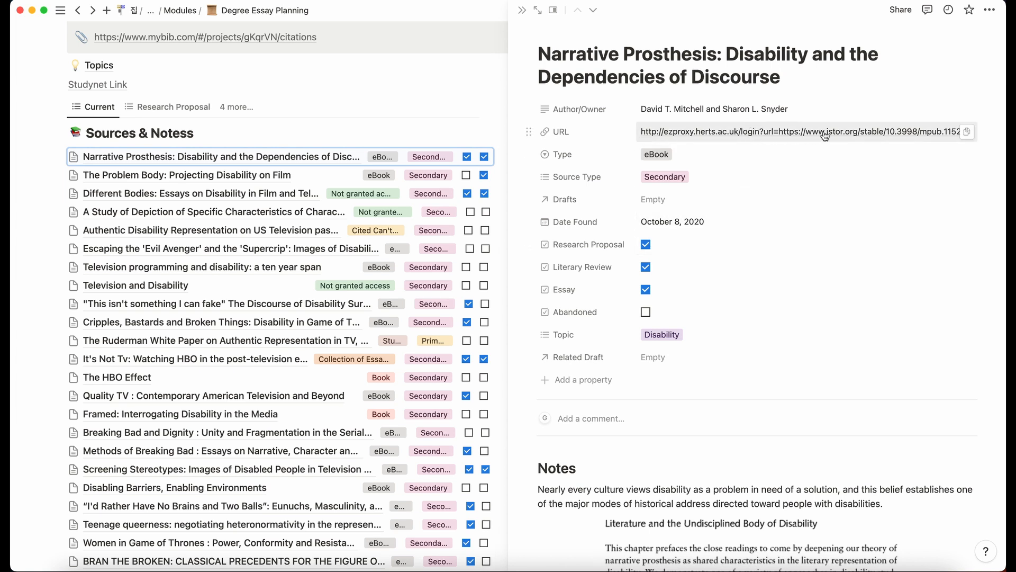
pyautogui.click(656, 154)
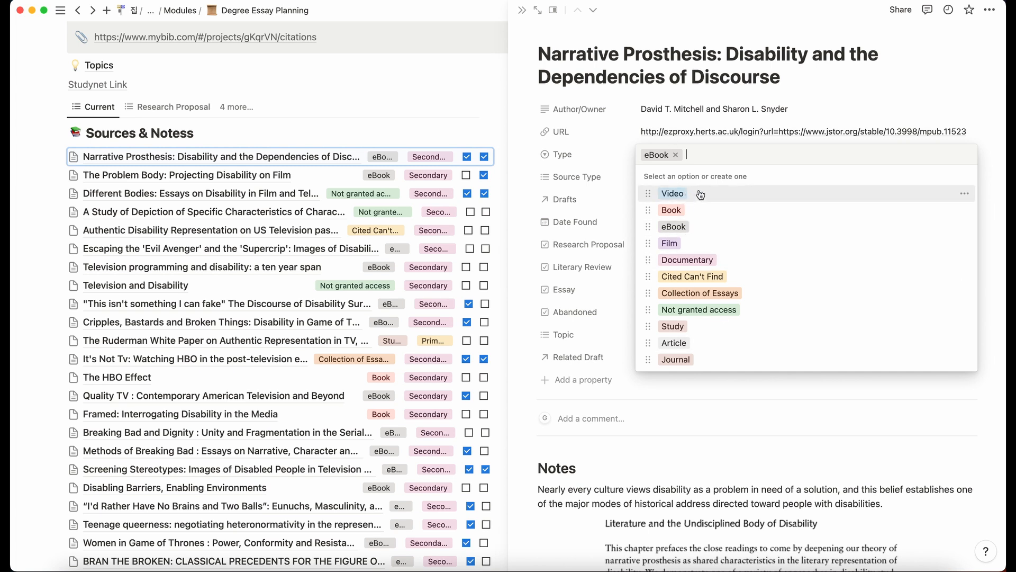
pyautogui.moveTo(686, 210)
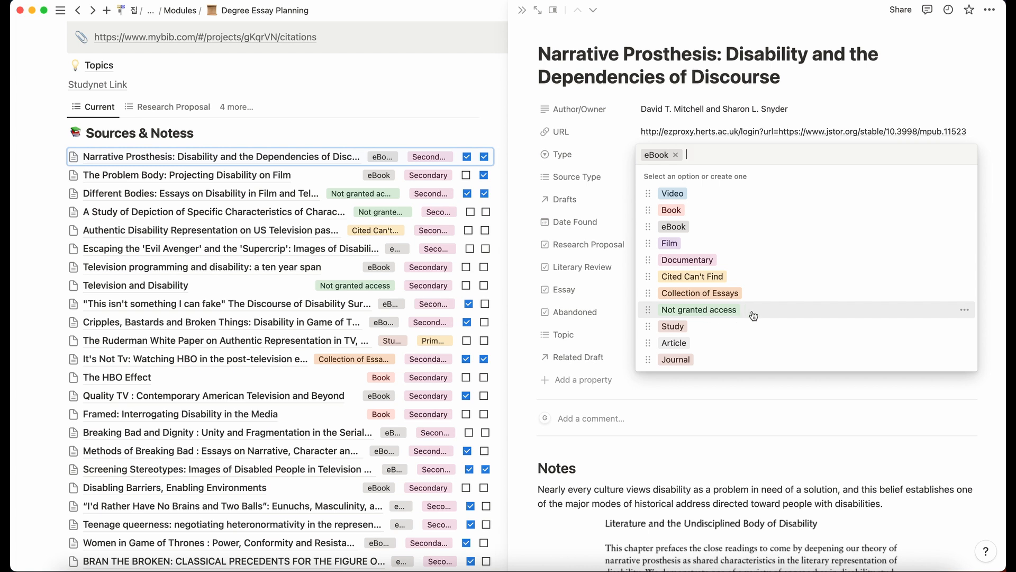
pyautogui.moveTo(728, 316)
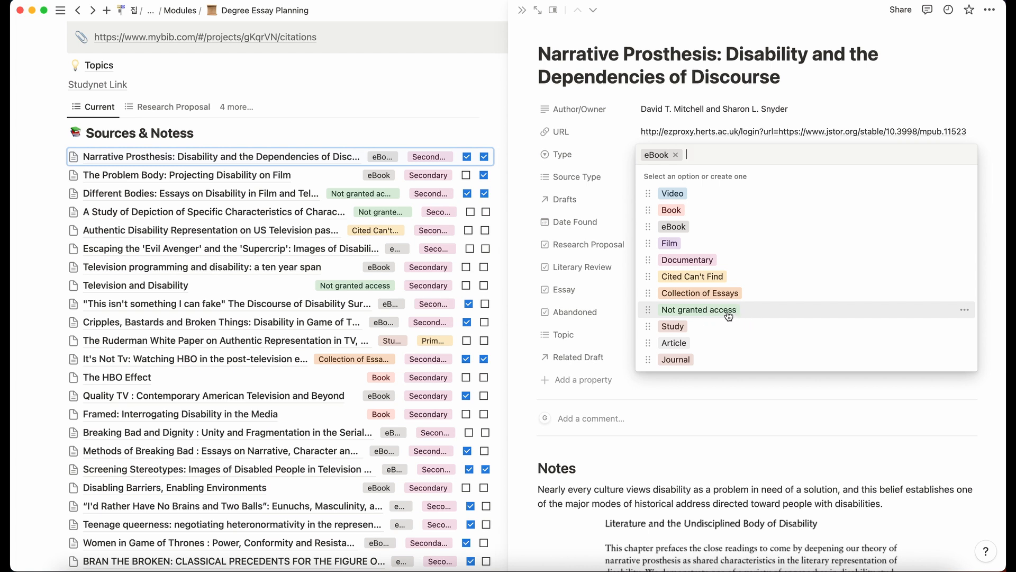
pyautogui.moveTo(728, 314)
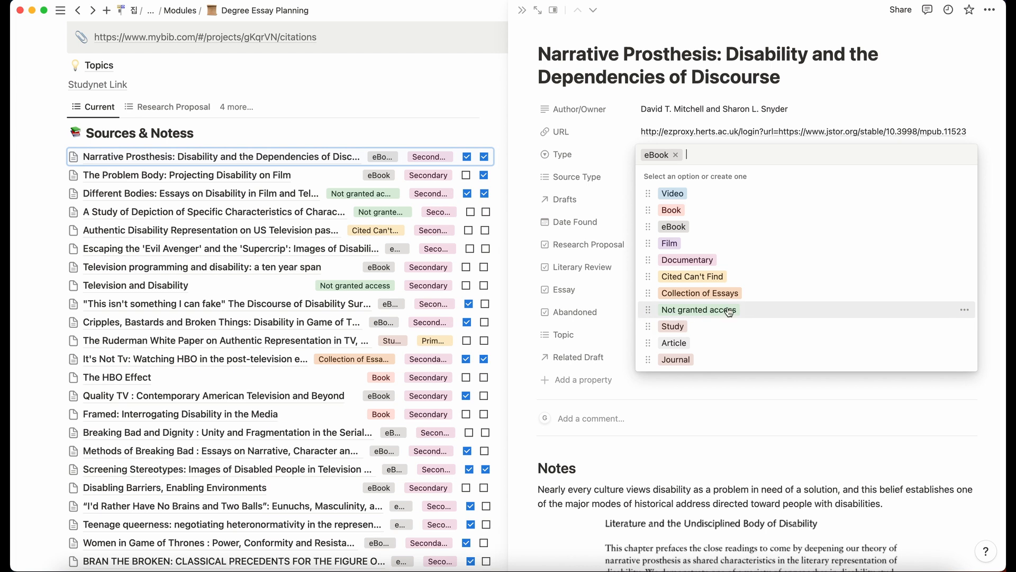
pyautogui.moveTo(732, 312)
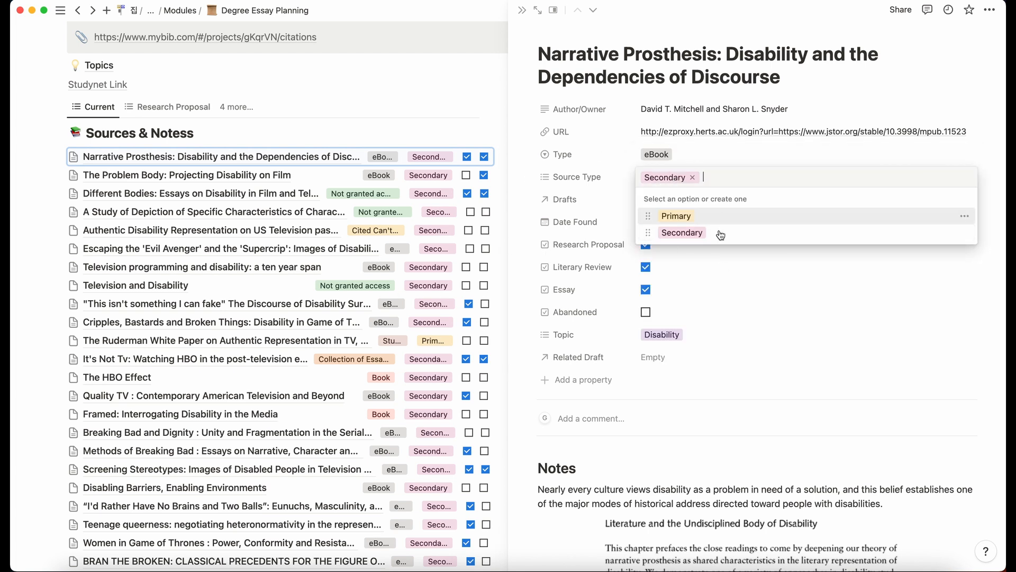
pyautogui.moveTo(628, 183)
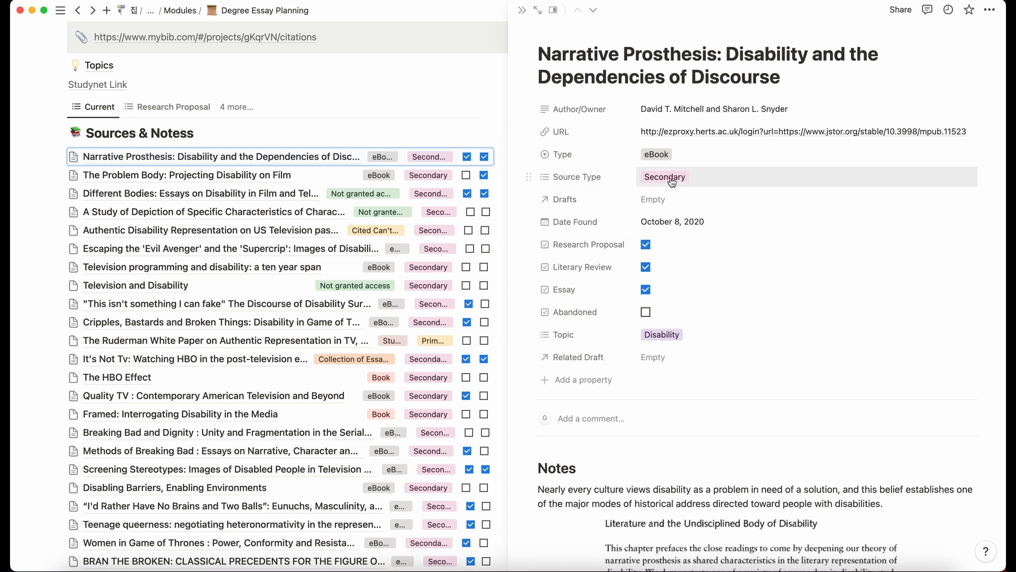
pyautogui.moveTo(758, 246)
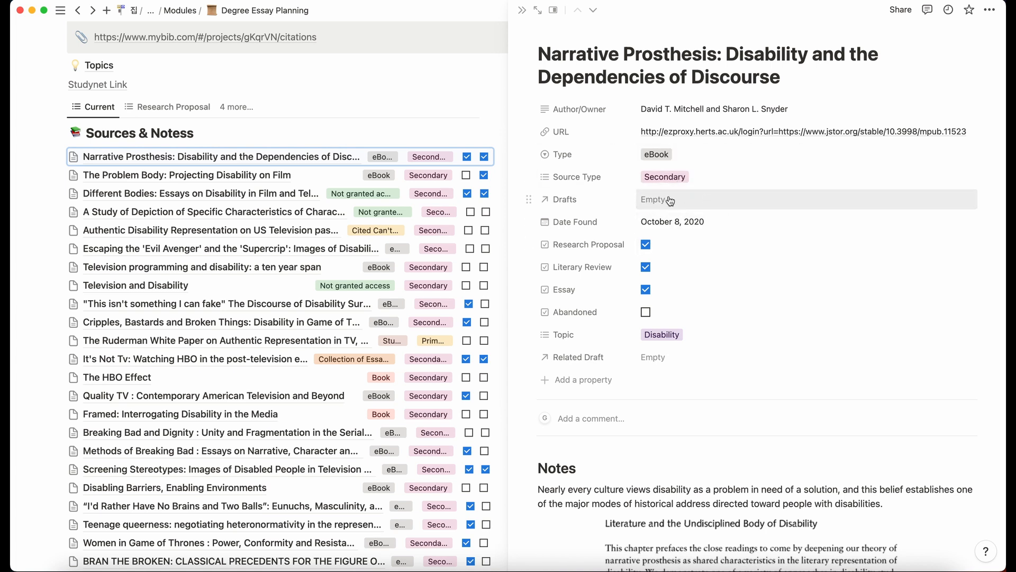
pyautogui.click(658, 199)
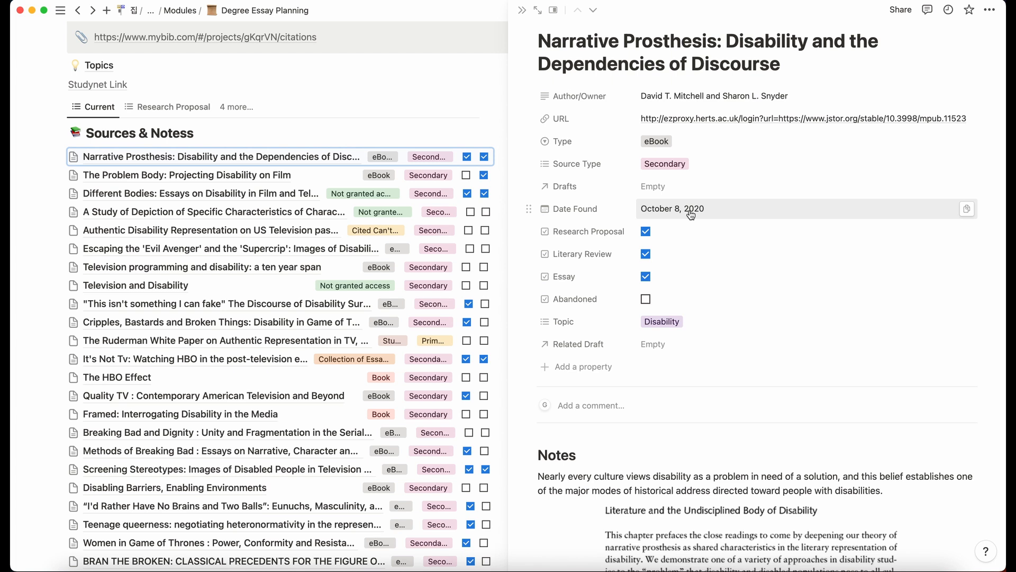
pyautogui.moveTo(669, 264)
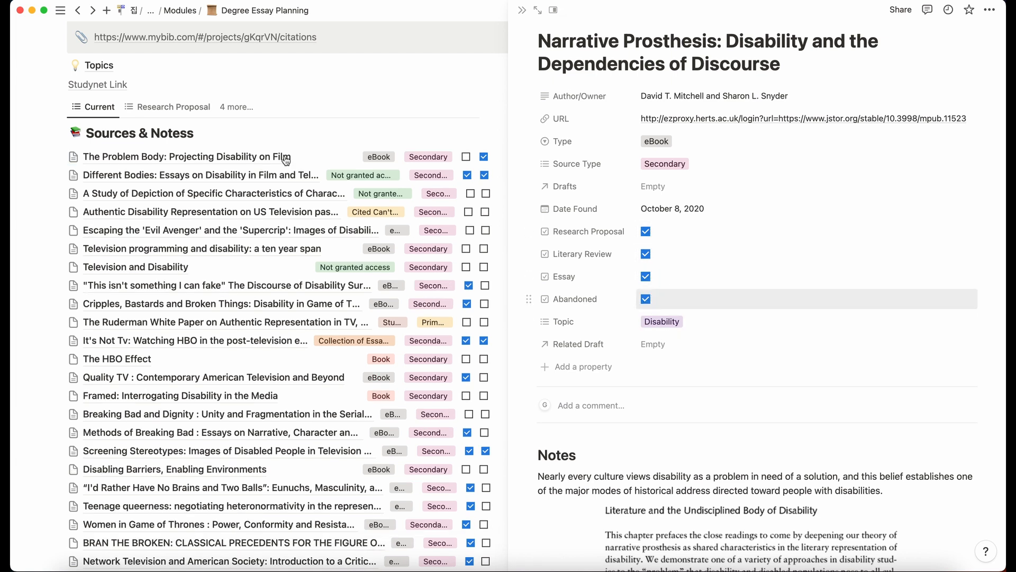
# Unmark Narrative Prosthesis as Abandoned, check the Abandoned filter rule, and view its Related Draft relation
pyautogui.click(645, 299)
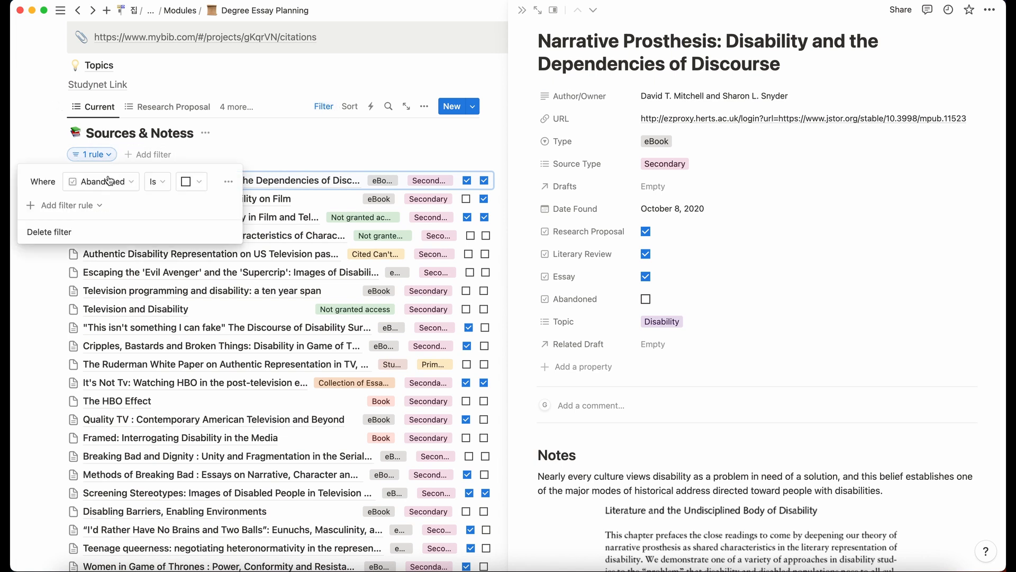
pyautogui.click(414, 172)
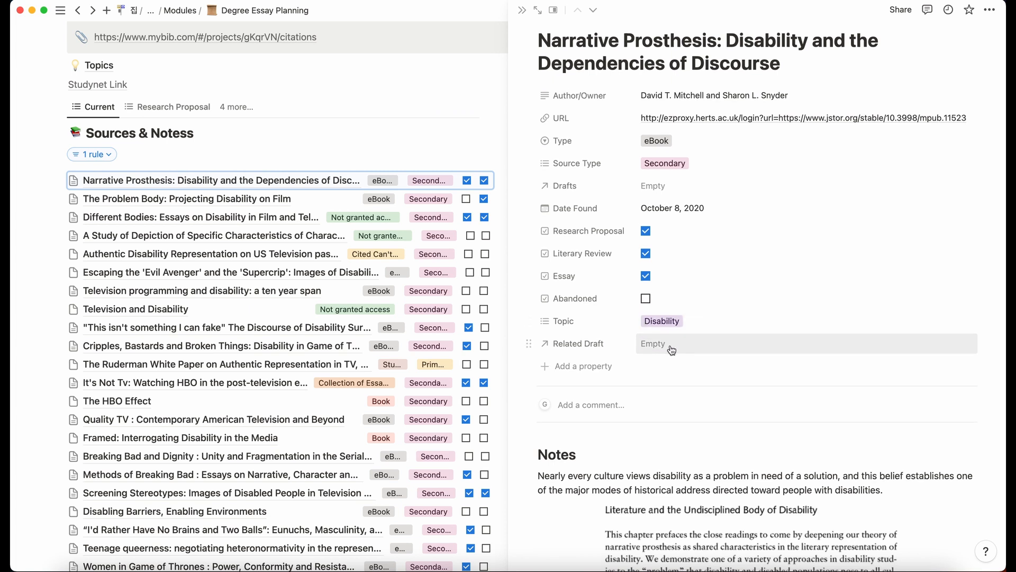
pyautogui.click(663, 319)
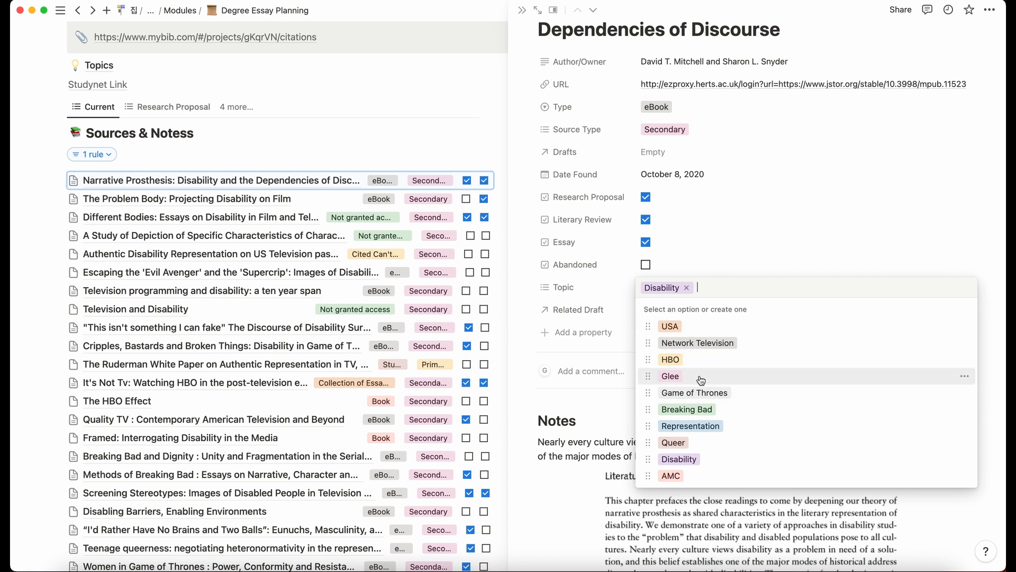
pyautogui.moveTo(727, 380)
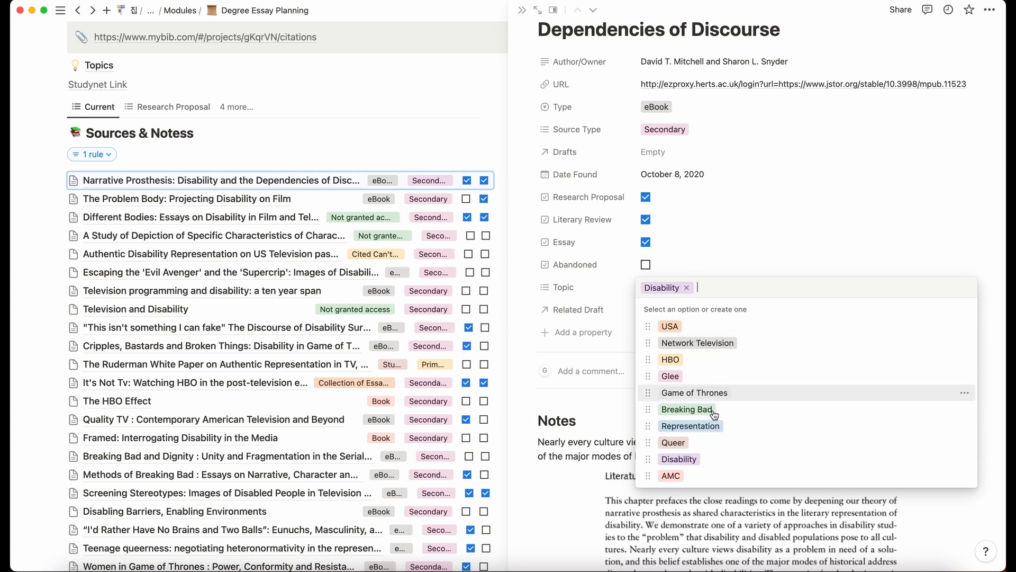
pyautogui.moveTo(691, 426)
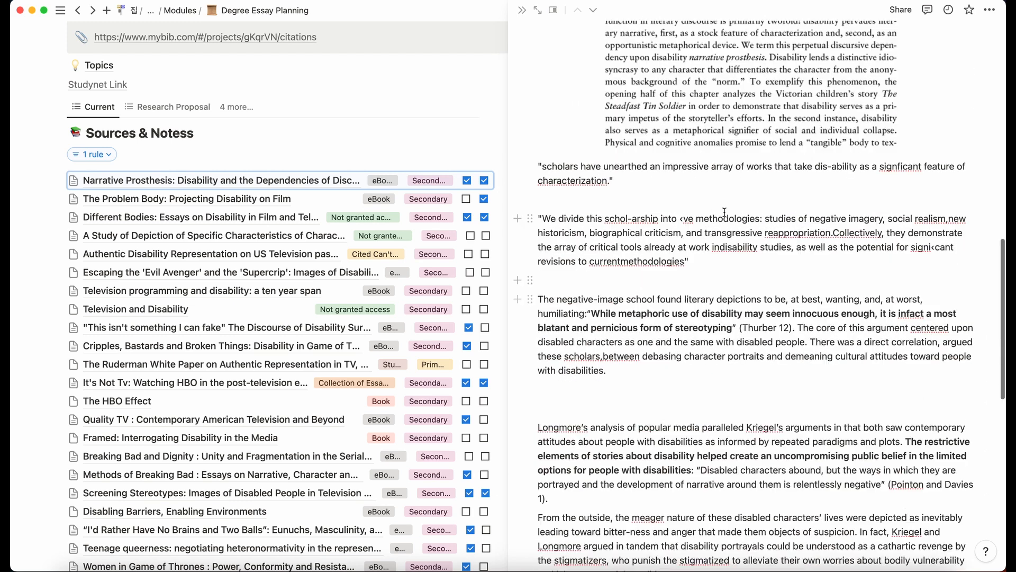
pyautogui.moveTo(539, 299); pyautogui.dragTo(604, 370)
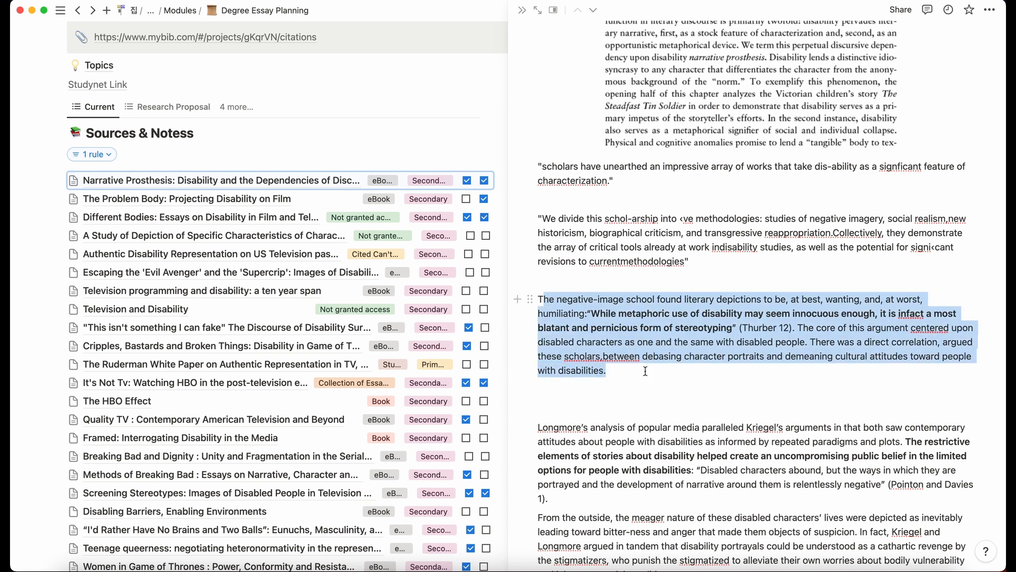
pyautogui.scroll(-3)
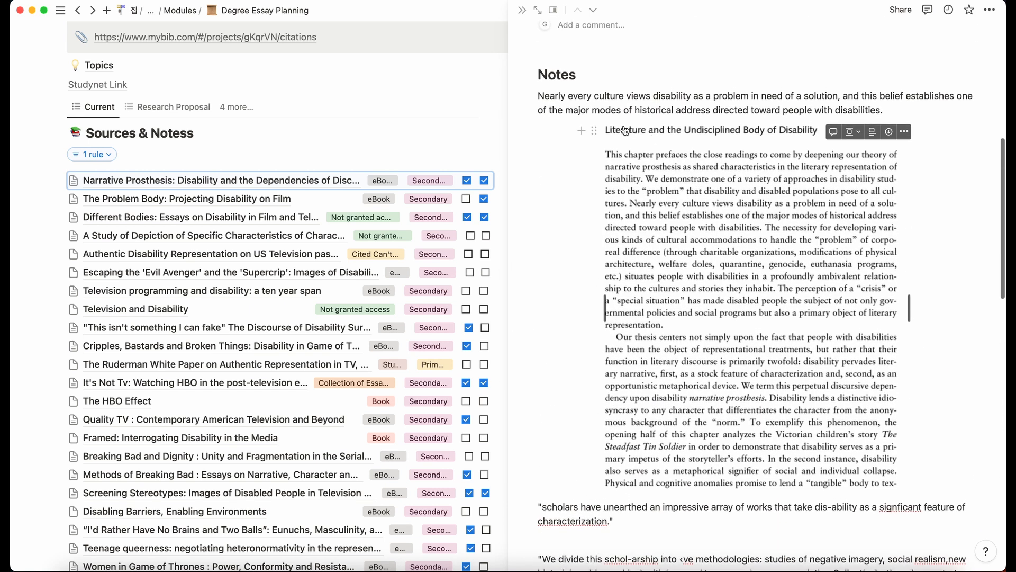
pyautogui.moveTo(896, 487)
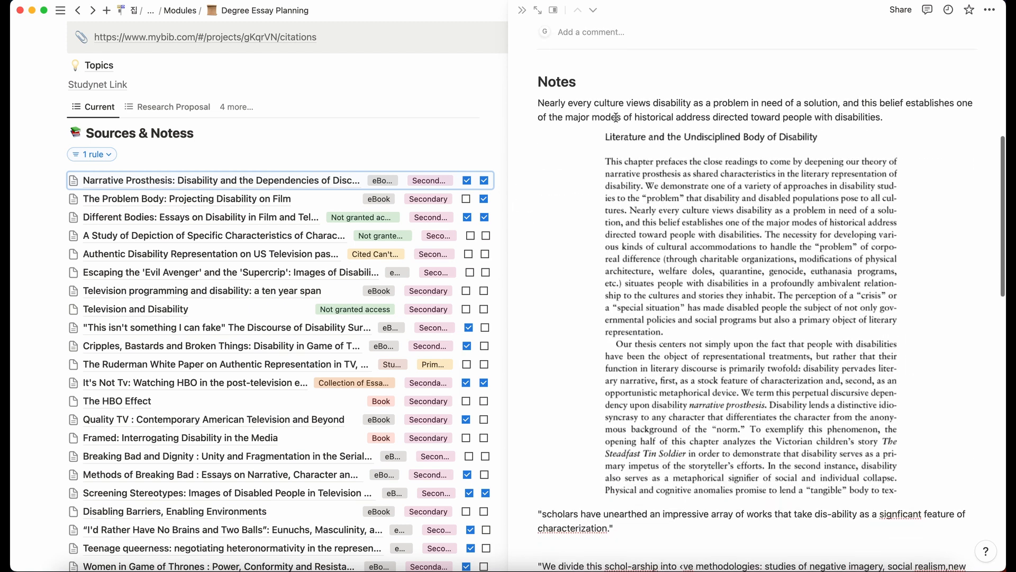
pyautogui.scroll(-3)
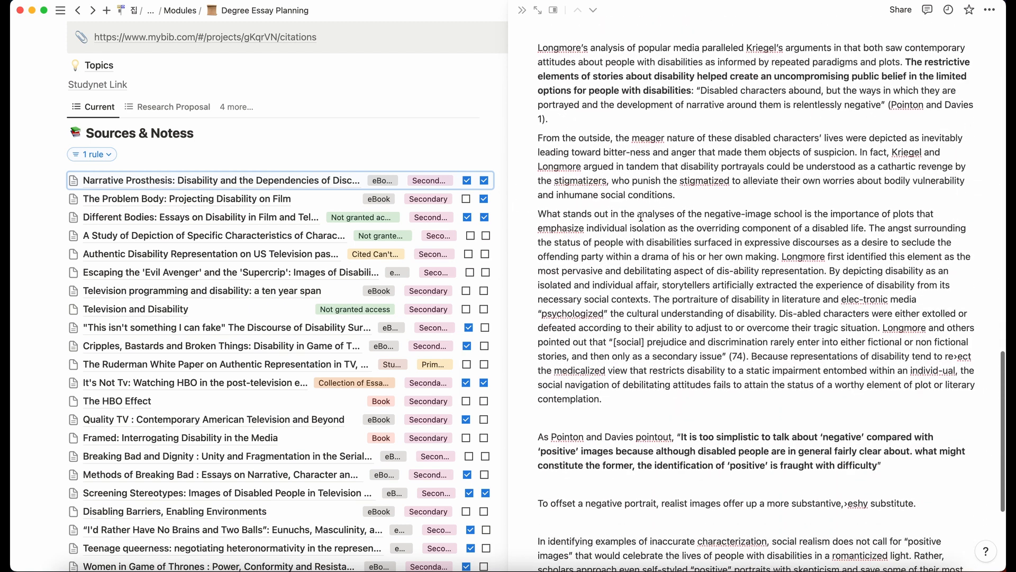
pyautogui.scroll(-3)
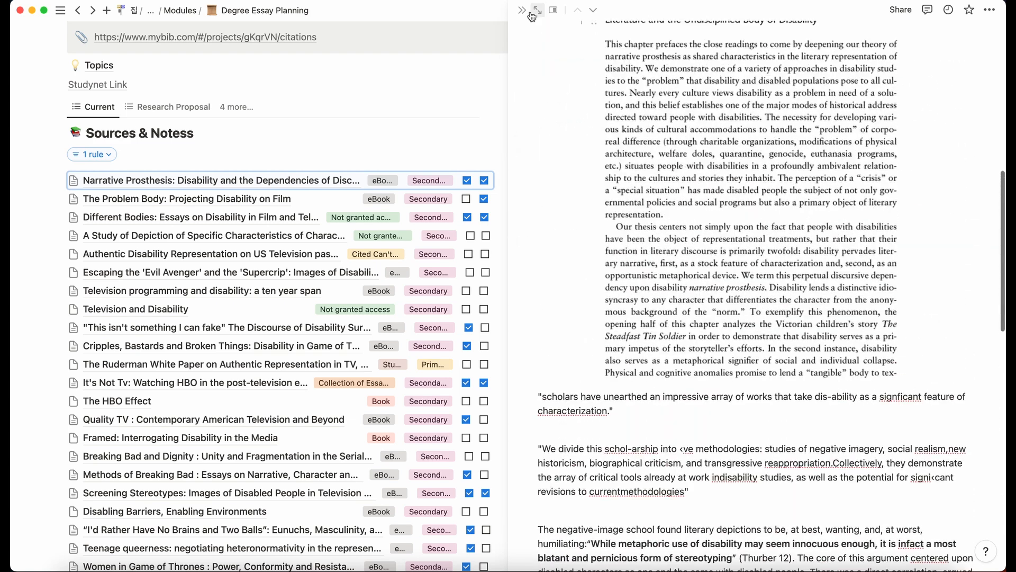
pyautogui.scroll(-3)
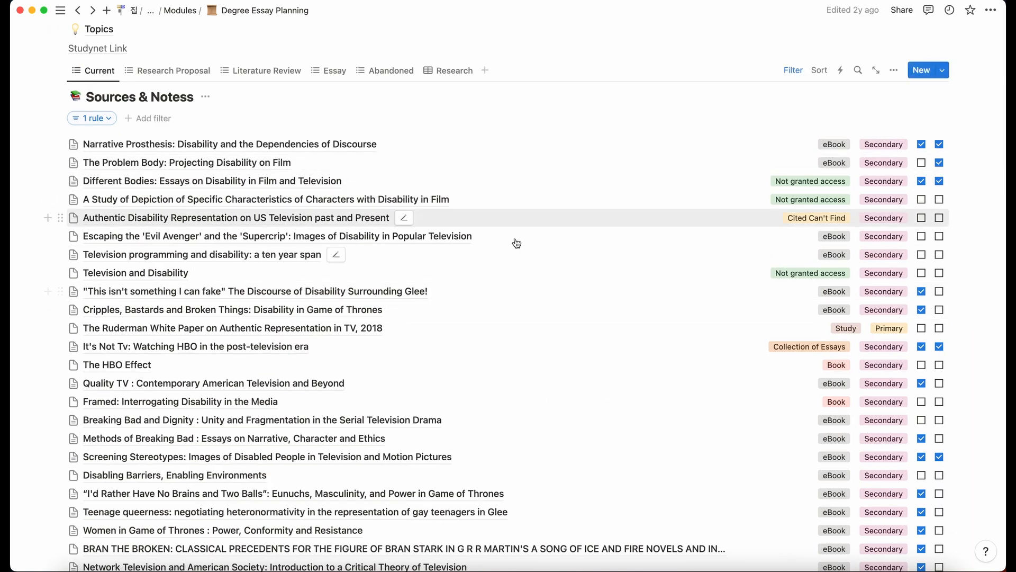
# Switch the Sources & Notess database through its Research, Abandoned and Essay views
pyautogui.scroll(-3)
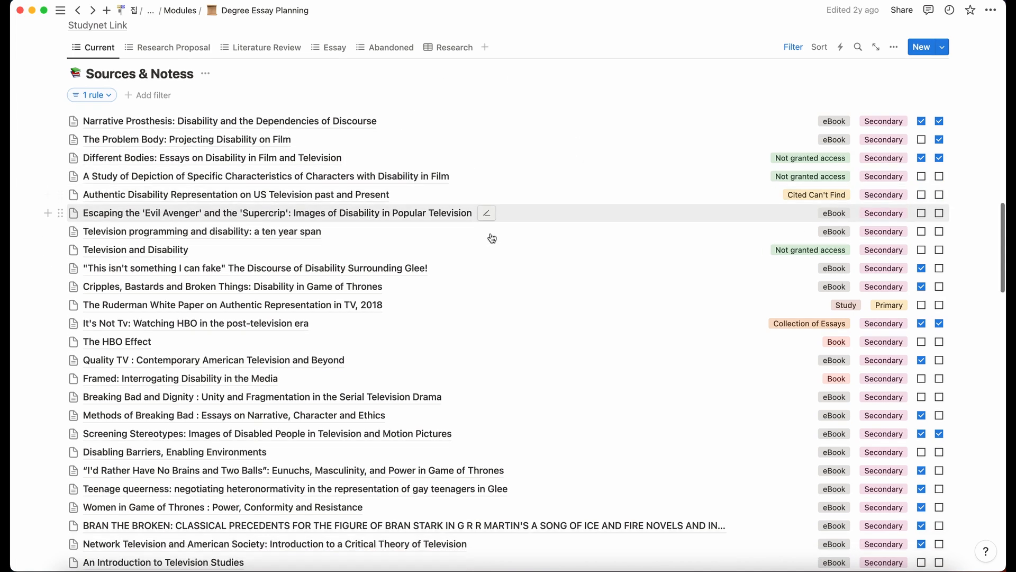
pyautogui.scroll(-3)
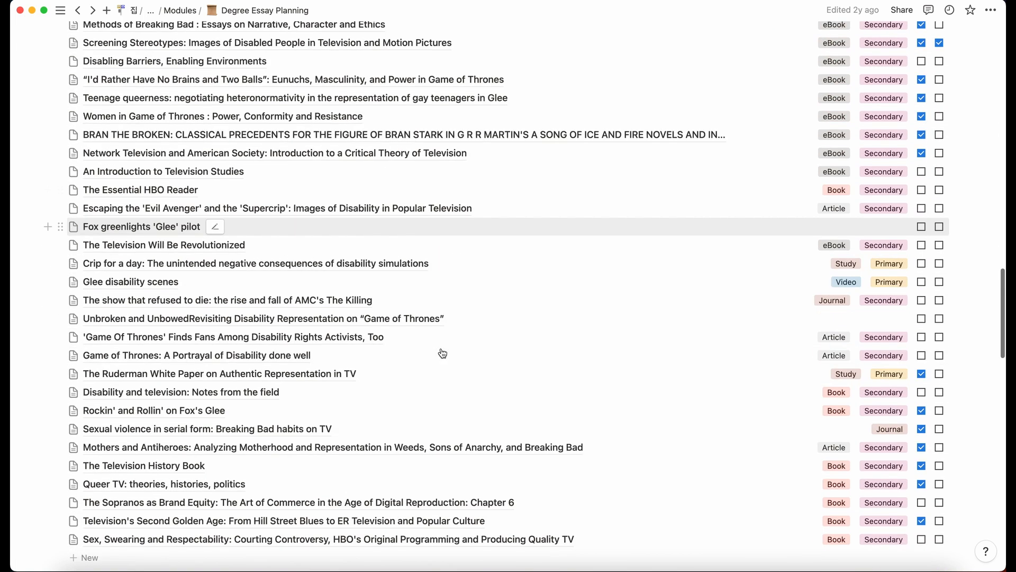
pyautogui.scroll(-3)
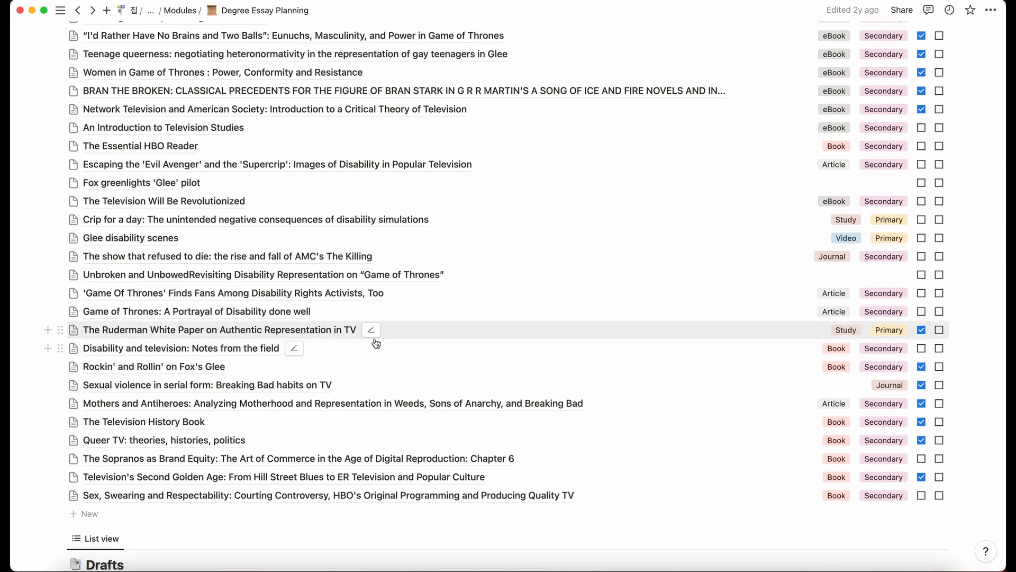
pyautogui.click(454, 124)
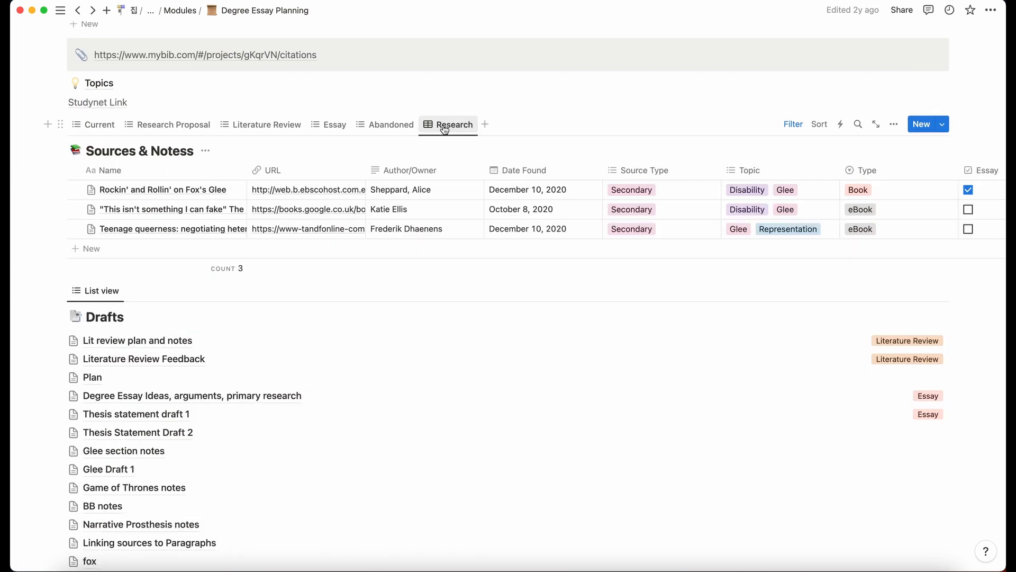
pyautogui.moveTo(335, 125)
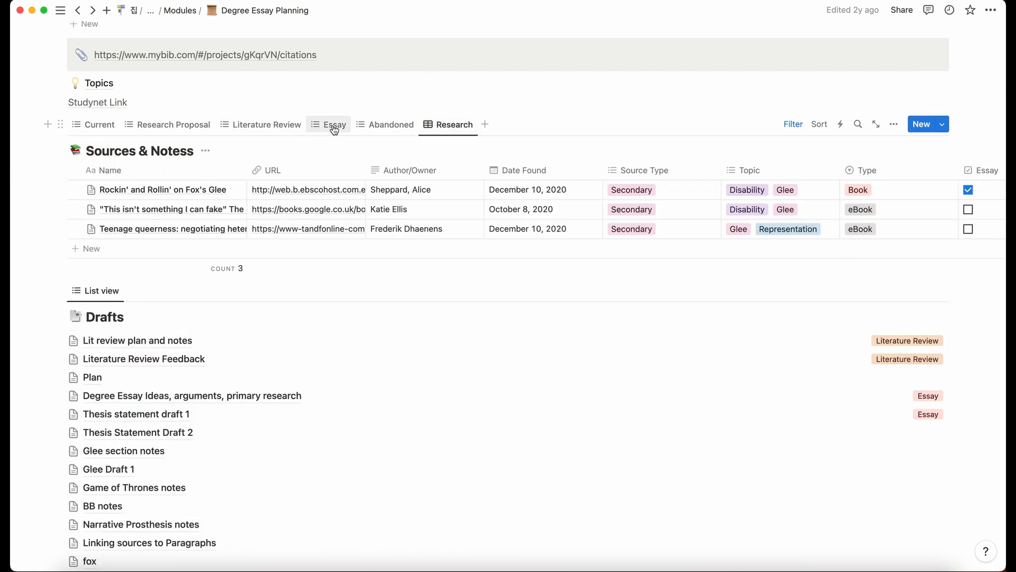
pyautogui.click(391, 125)
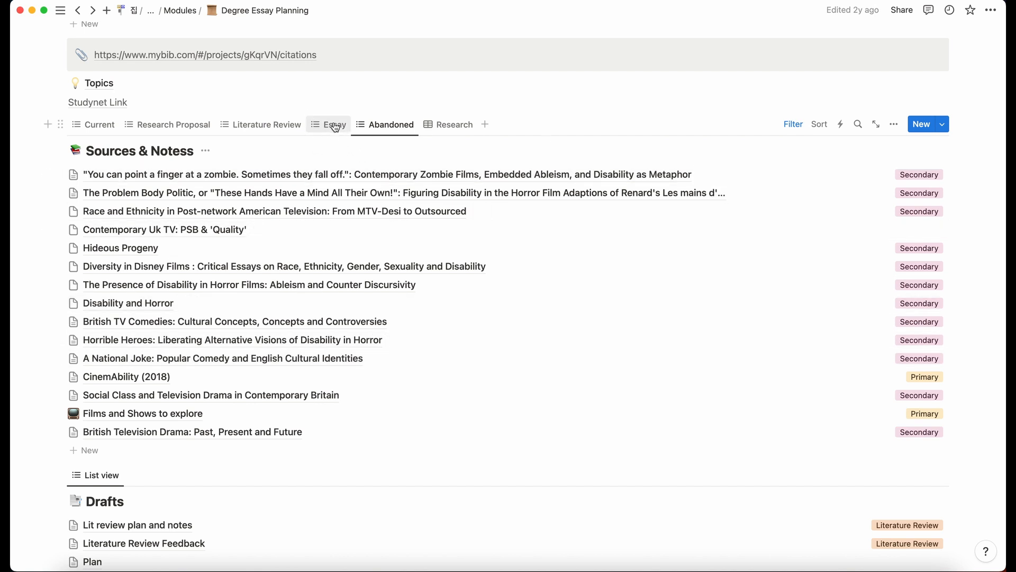
pyautogui.click(98, 125)
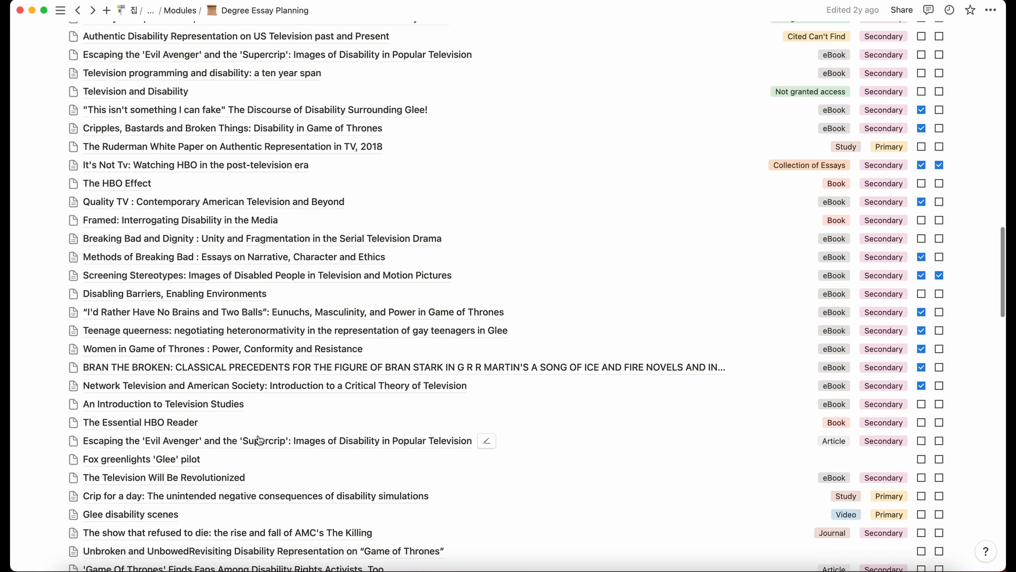
pyautogui.scroll(-3)
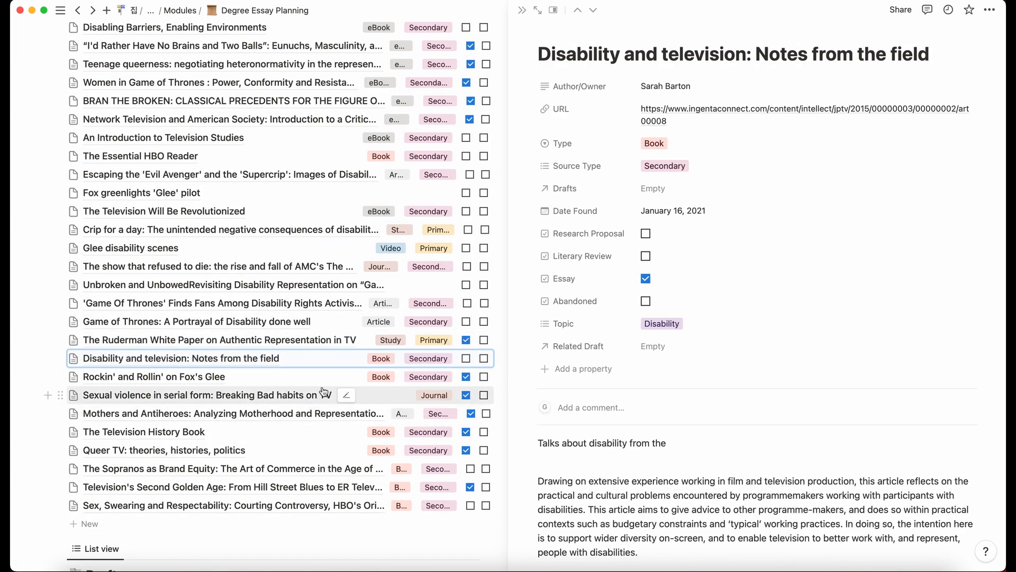
pyautogui.scroll(-3)
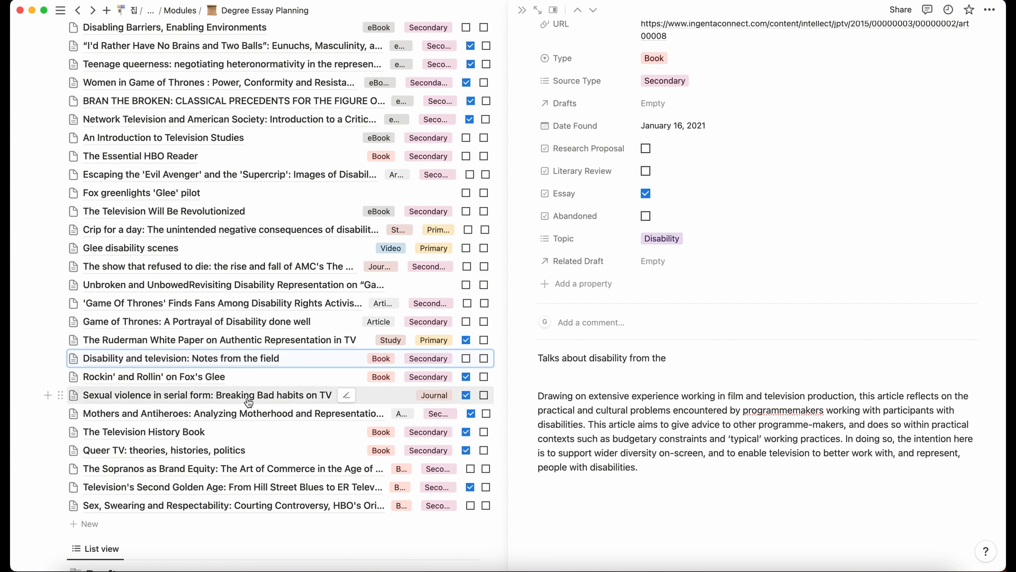
pyautogui.click(206, 394)
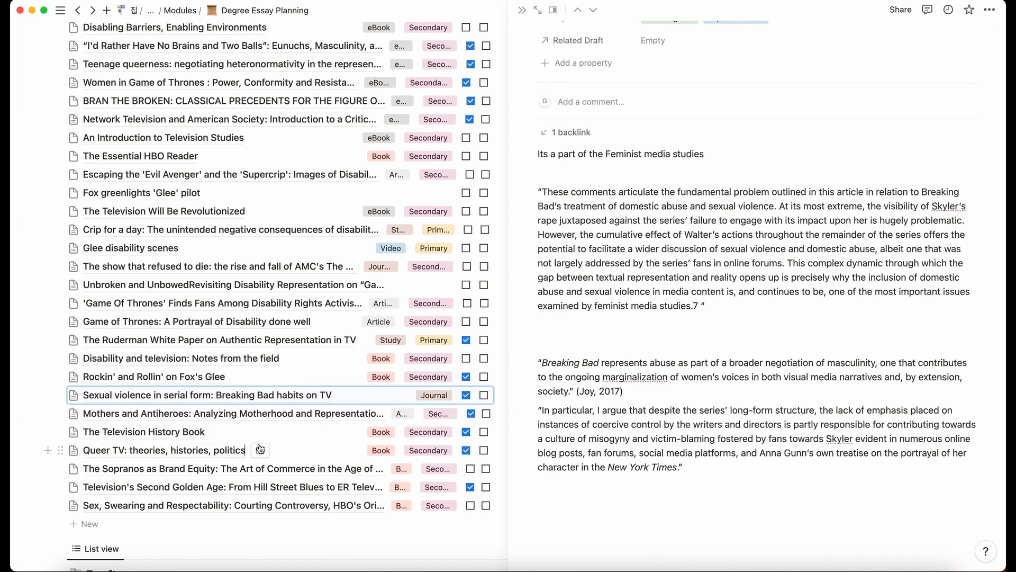
pyautogui.click(163, 450)
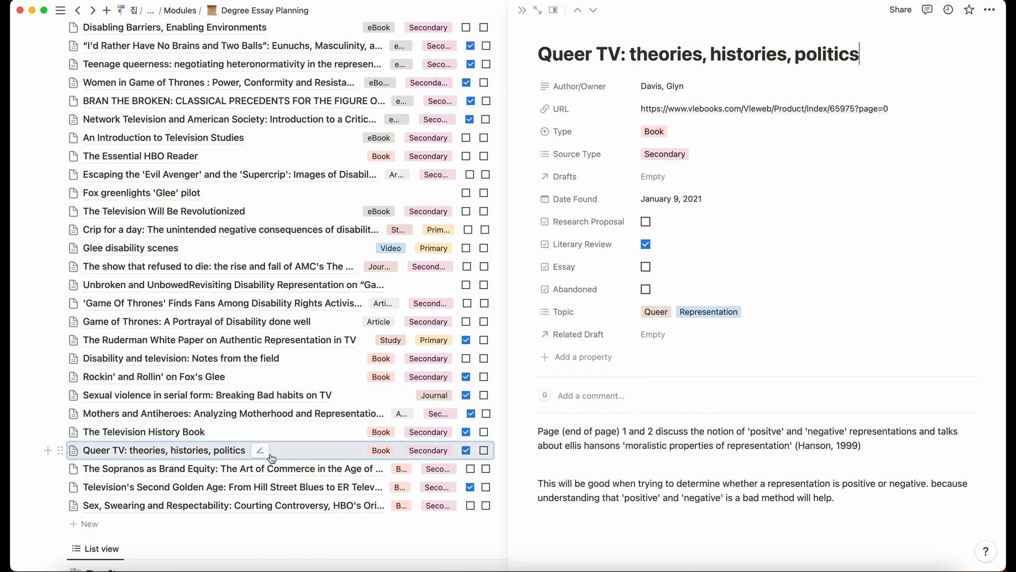
pyautogui.scroll(-3)
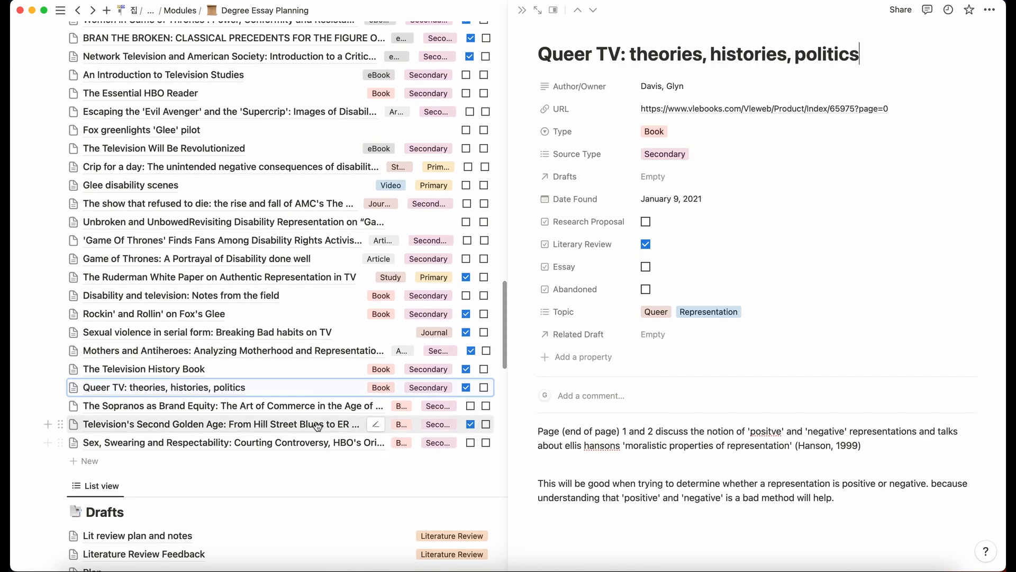
pyautogui.scroll(-3)
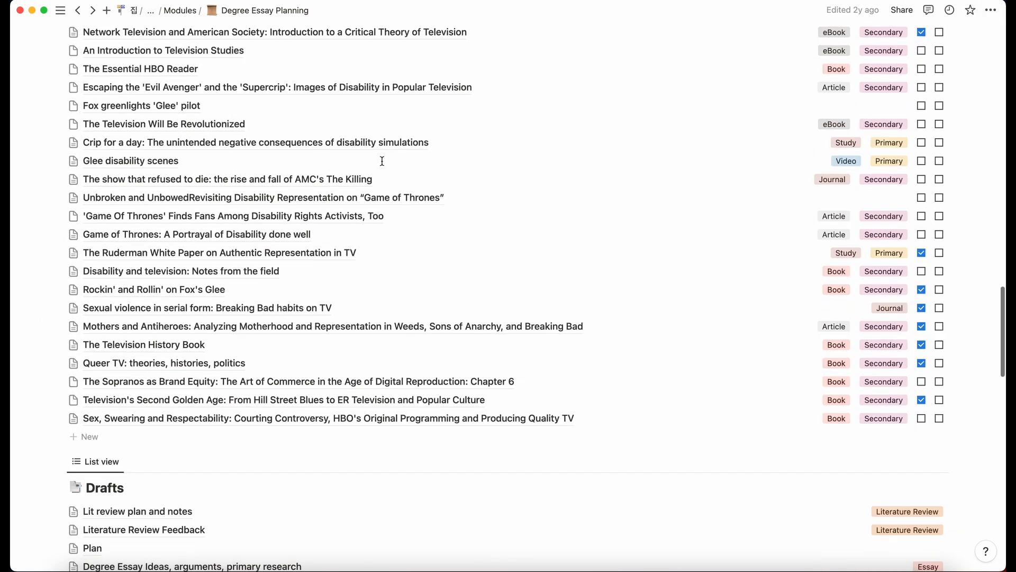
pyautogui.scroll(-3)
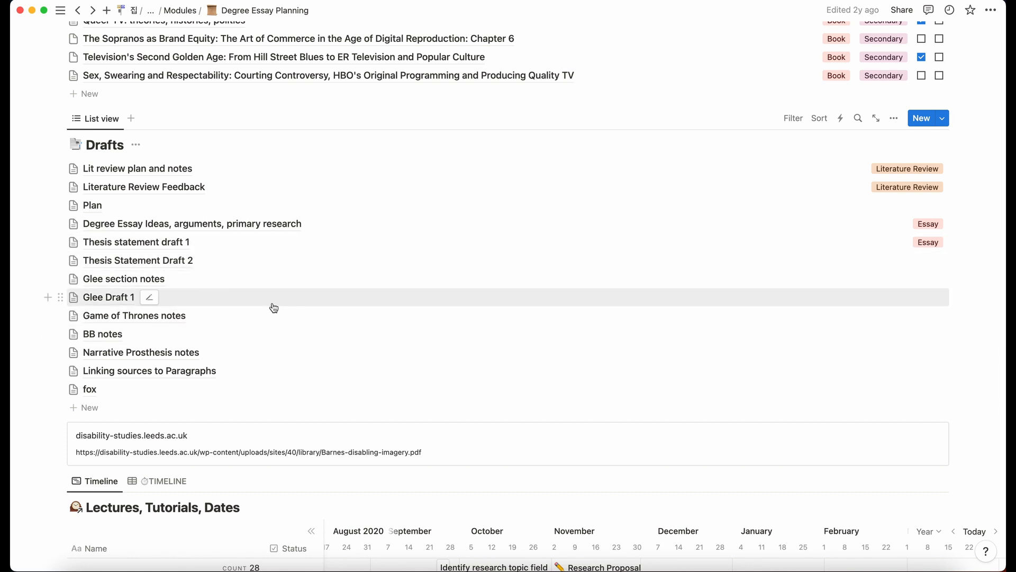
pyautogui.moveTo(276, 311)
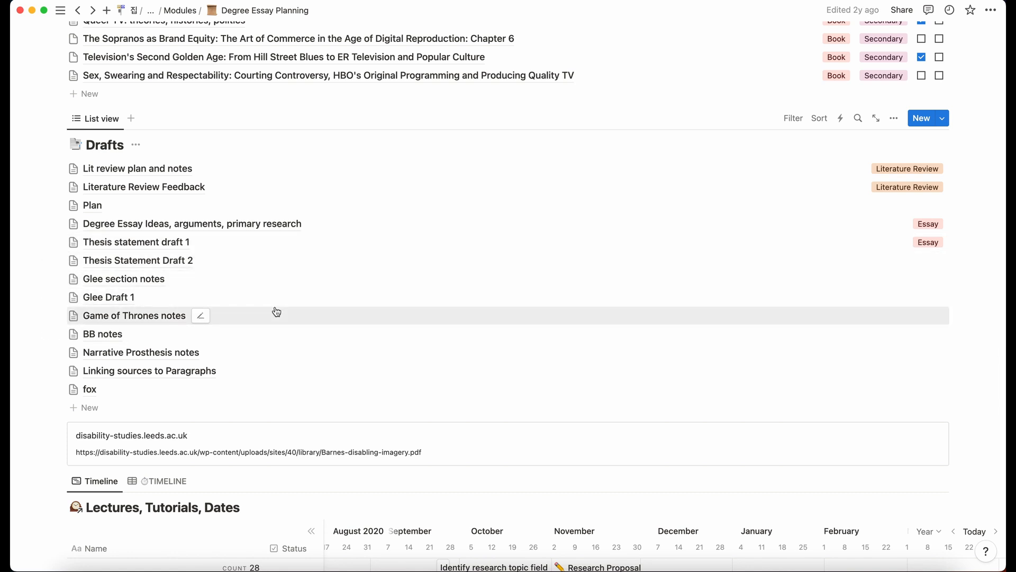
pyautogui.moveTo(280, 301)
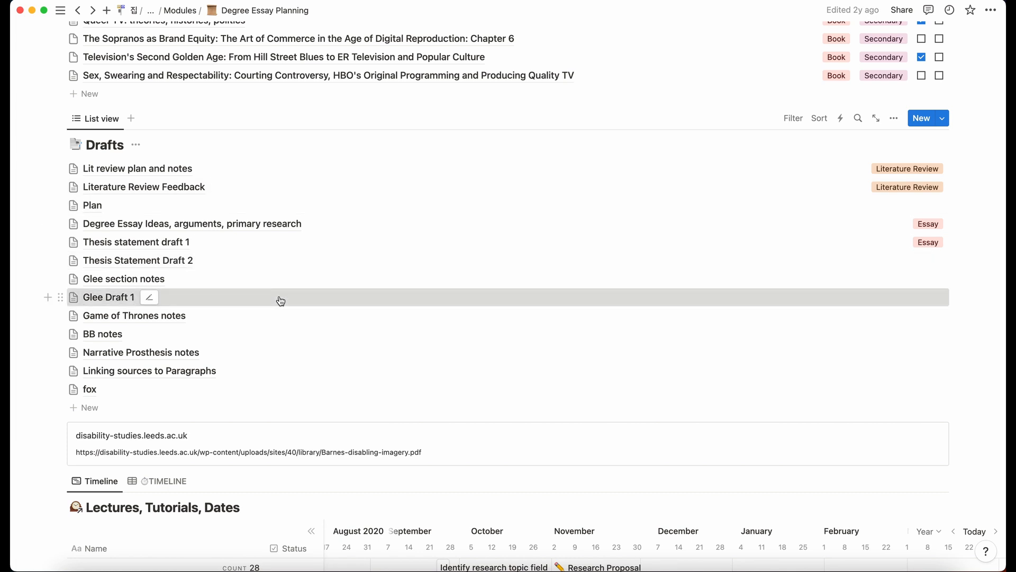
pyautogui.click(108, 297)
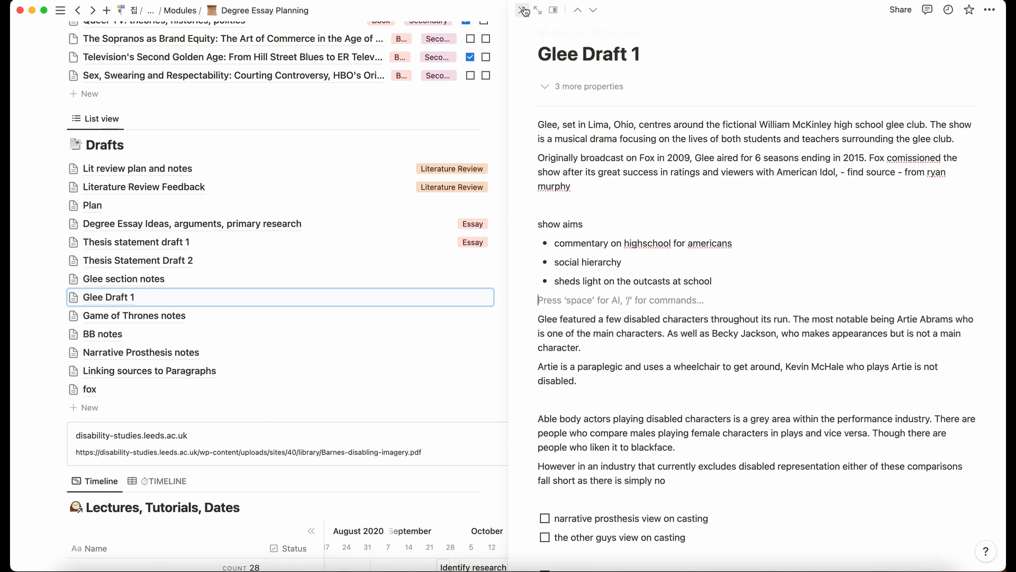
pyautogui.click(522, 9)
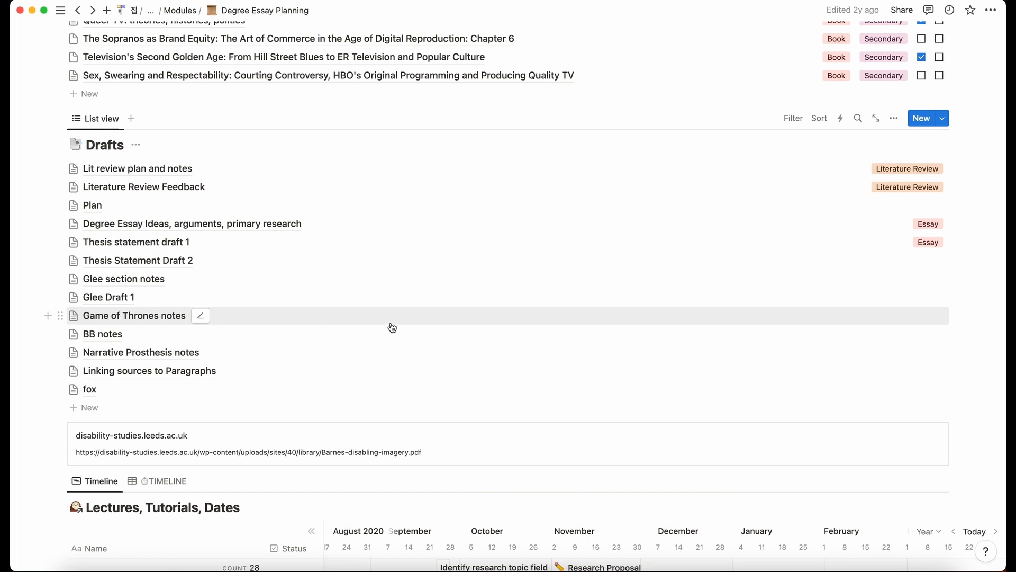
pyautogui.click(141, 351)
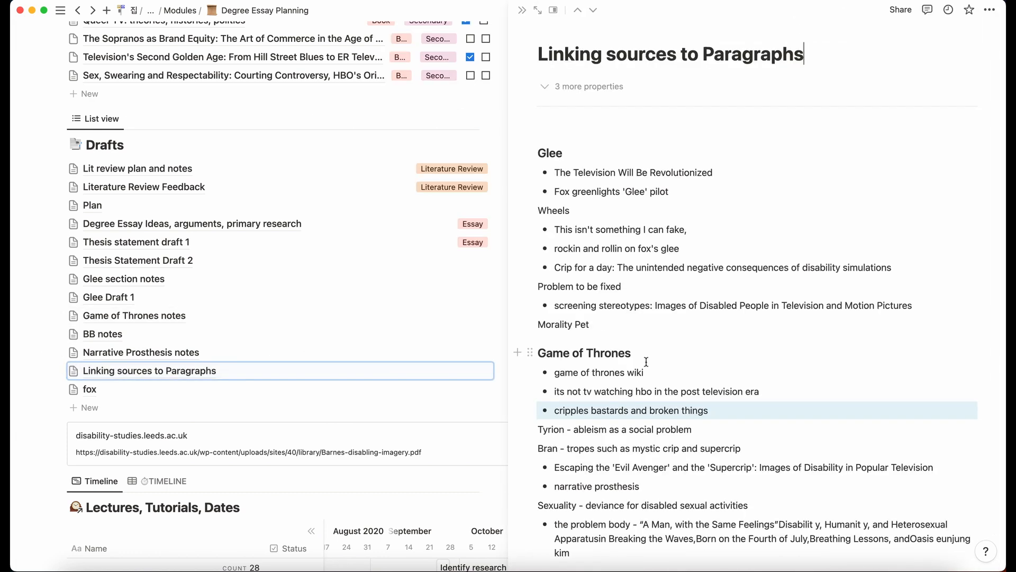
pyautogui.scroll(-3)
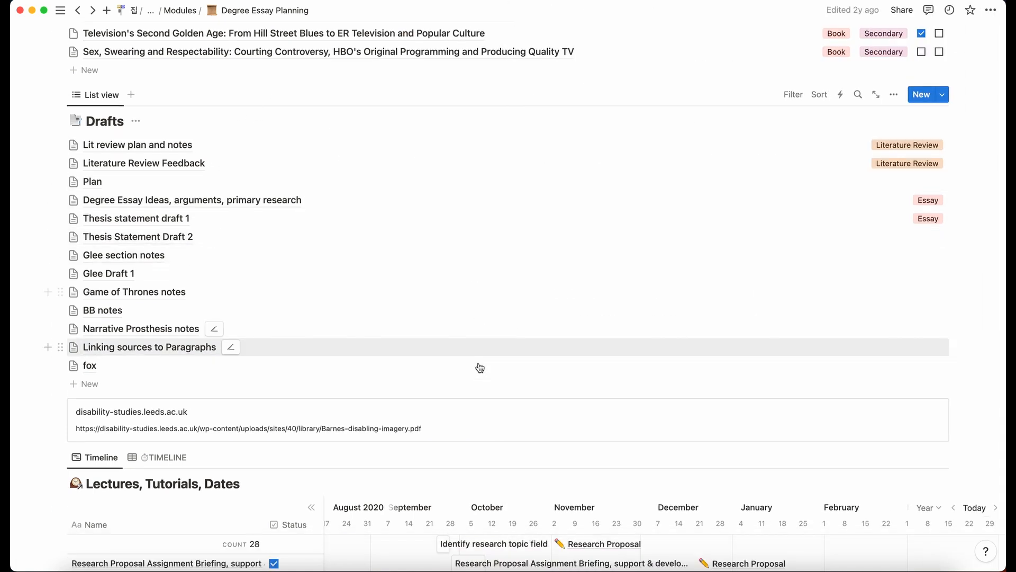
pyautogui.scroll(-3)
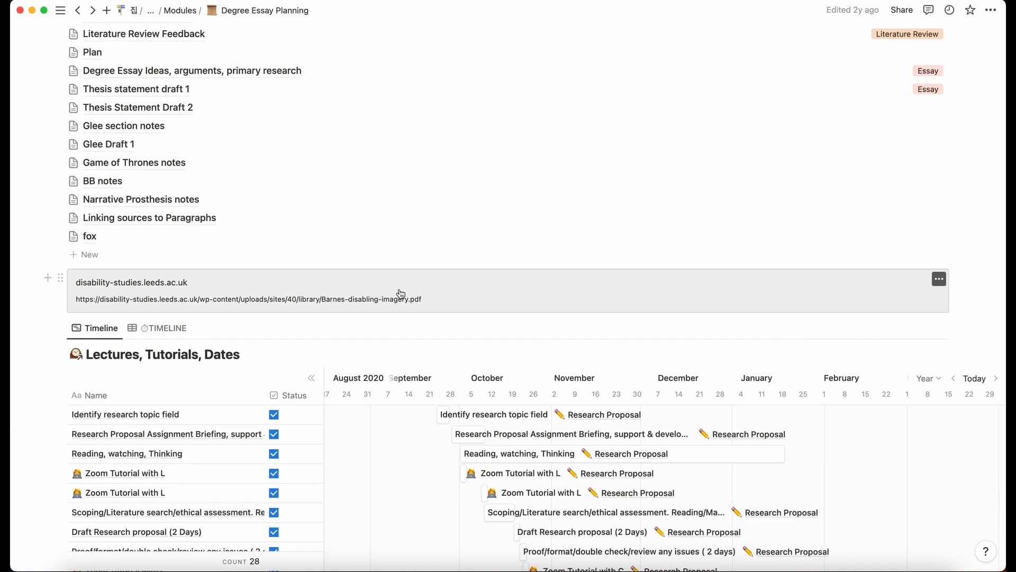
pyautogui.scroll(-3)
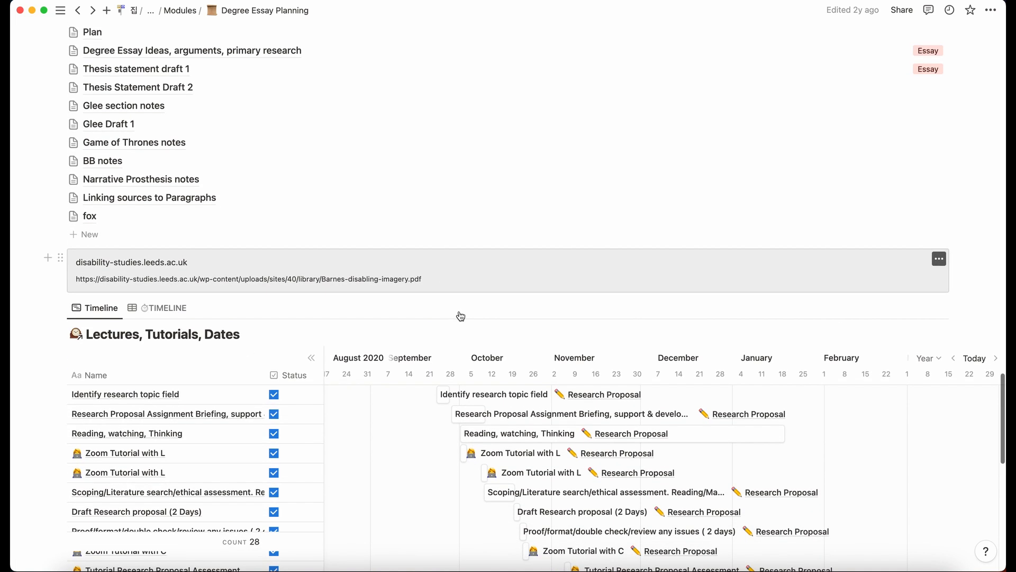
pyautogui.scroll(-3)
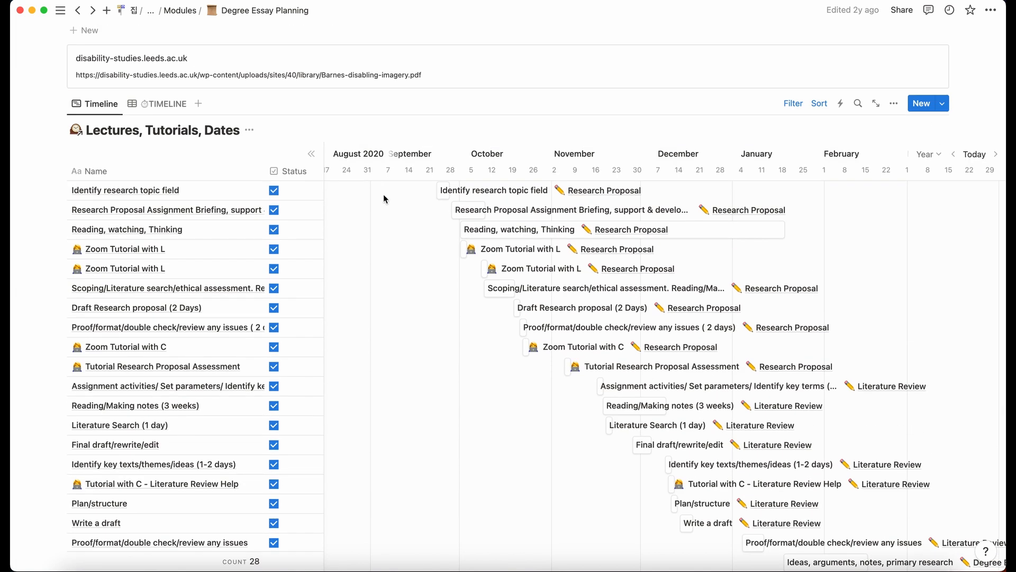
pyautogui.scroll(-3)
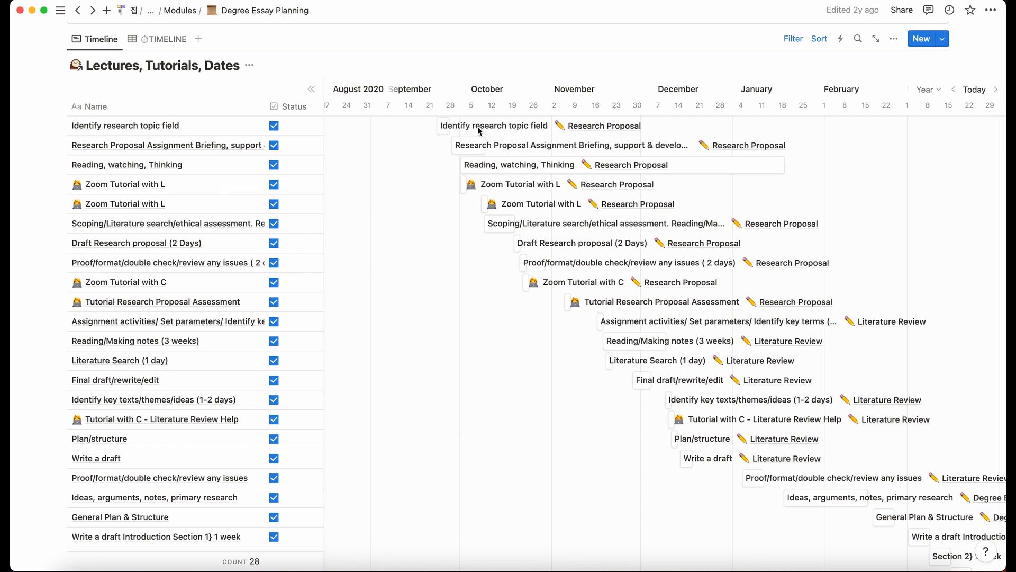
pyautogui.scroll(-3)
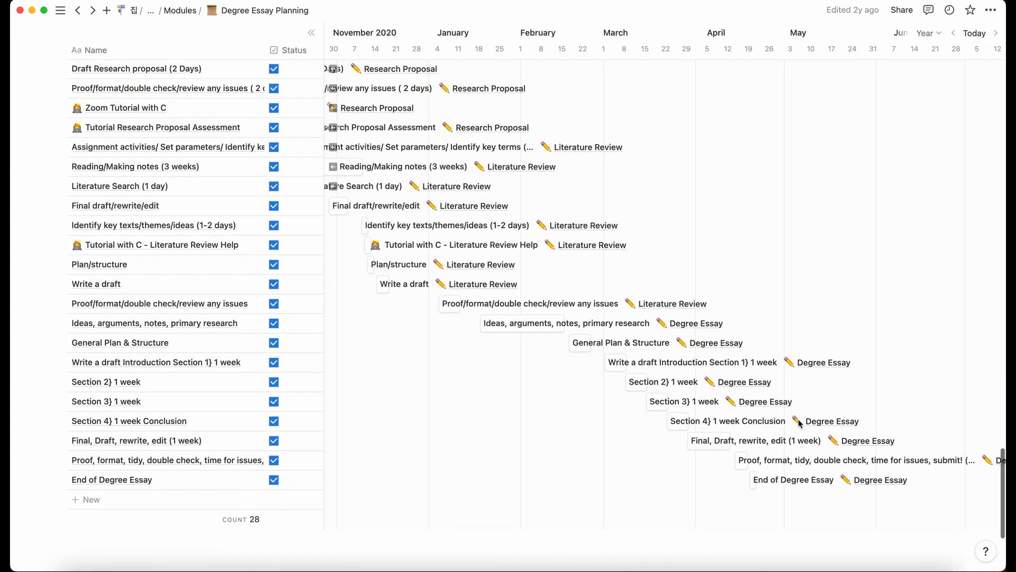
pyautogui.scroll(-3)
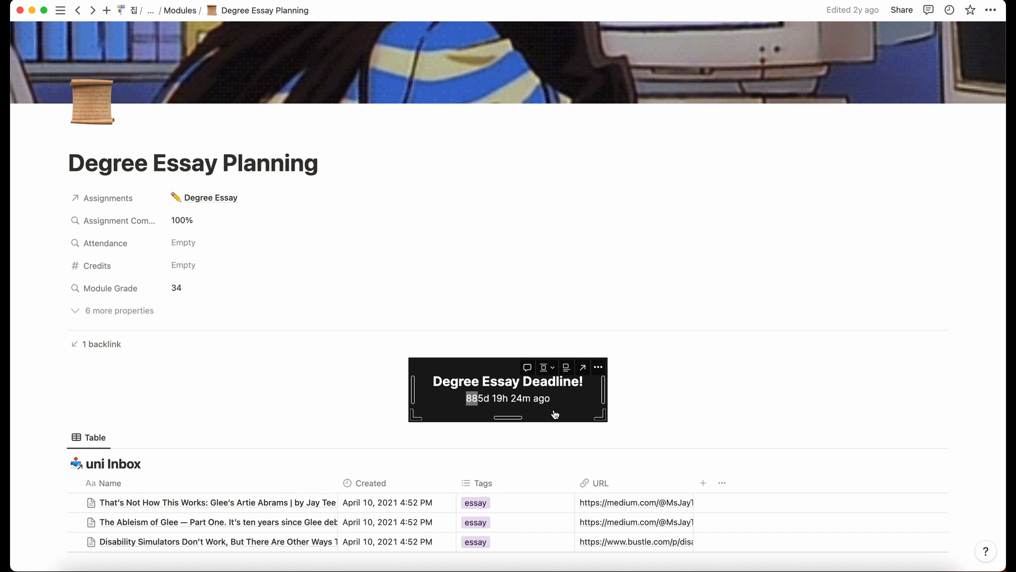
# Scroll back through Degree Essay Planning and return to the L6 film and tv production dashboard
pyautogui.scroll(-3)
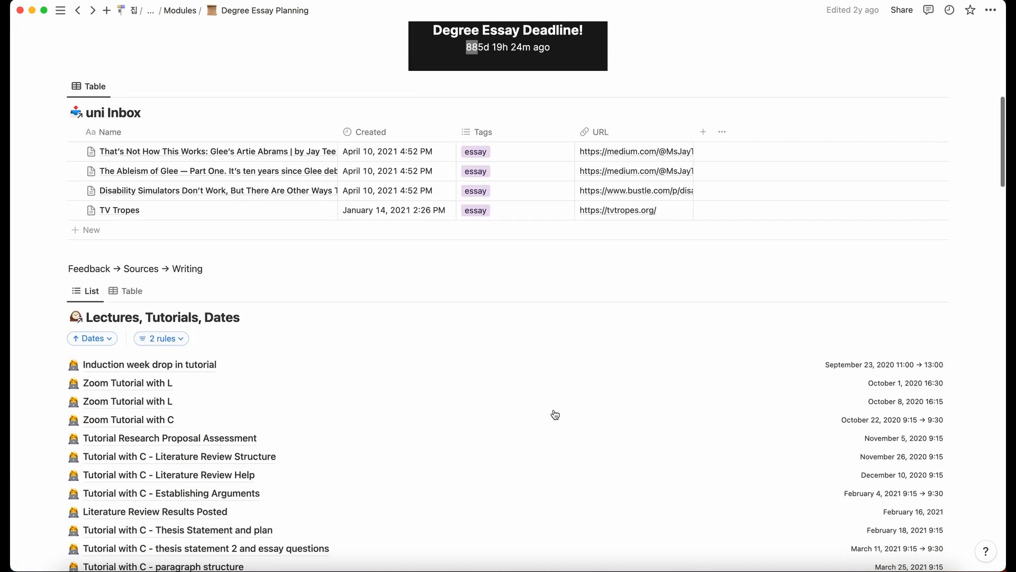
pyautogui.scroll(-3)
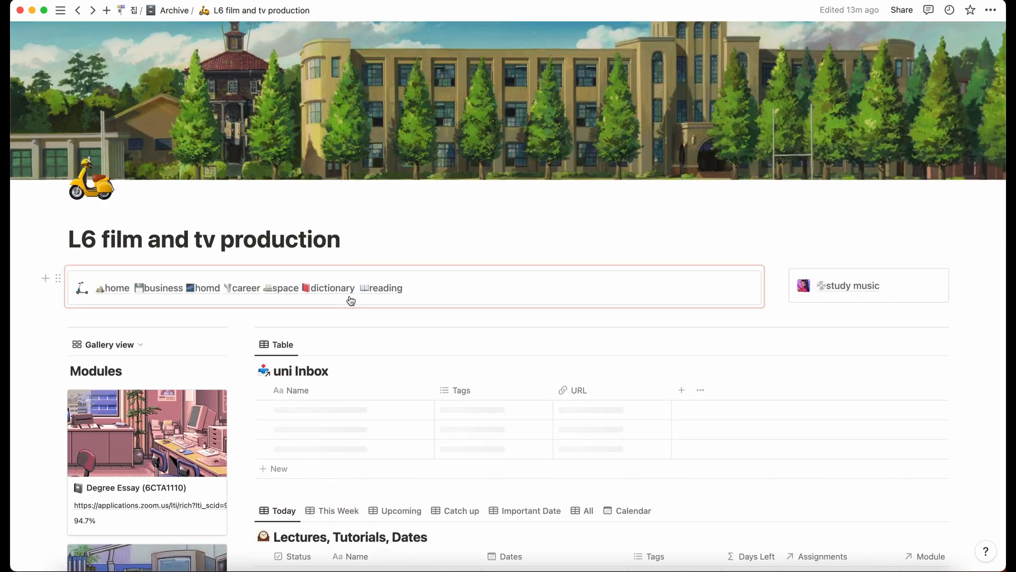
pyautogui.scroll(-3)
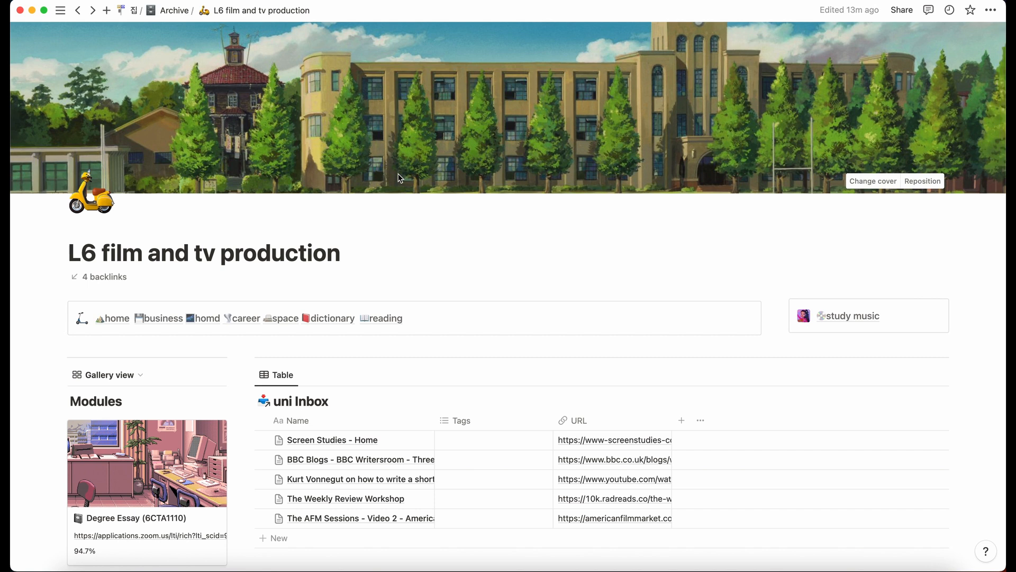
pyautogui.scroll(-3)
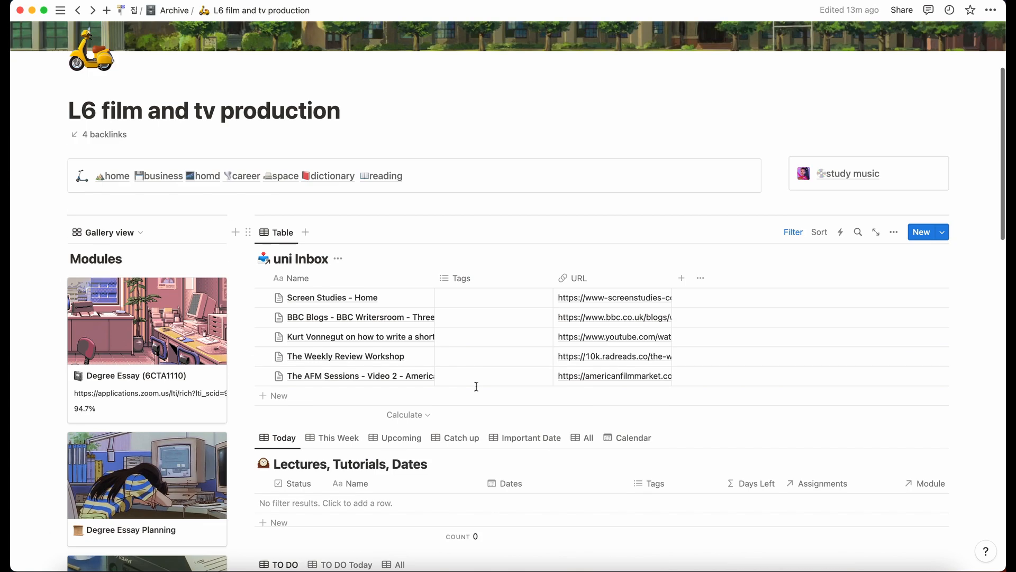
pyautogui.scroll(-3)
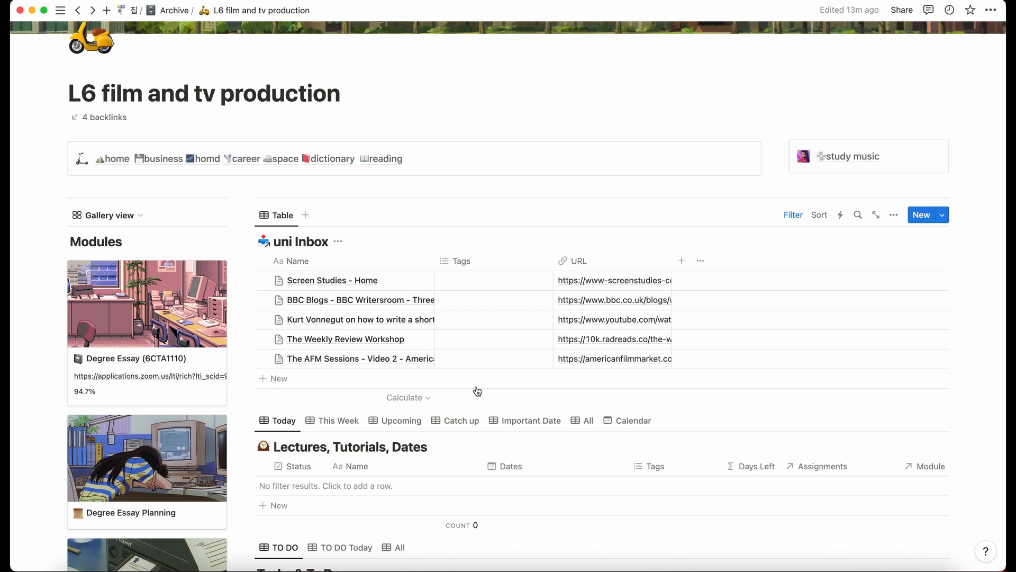